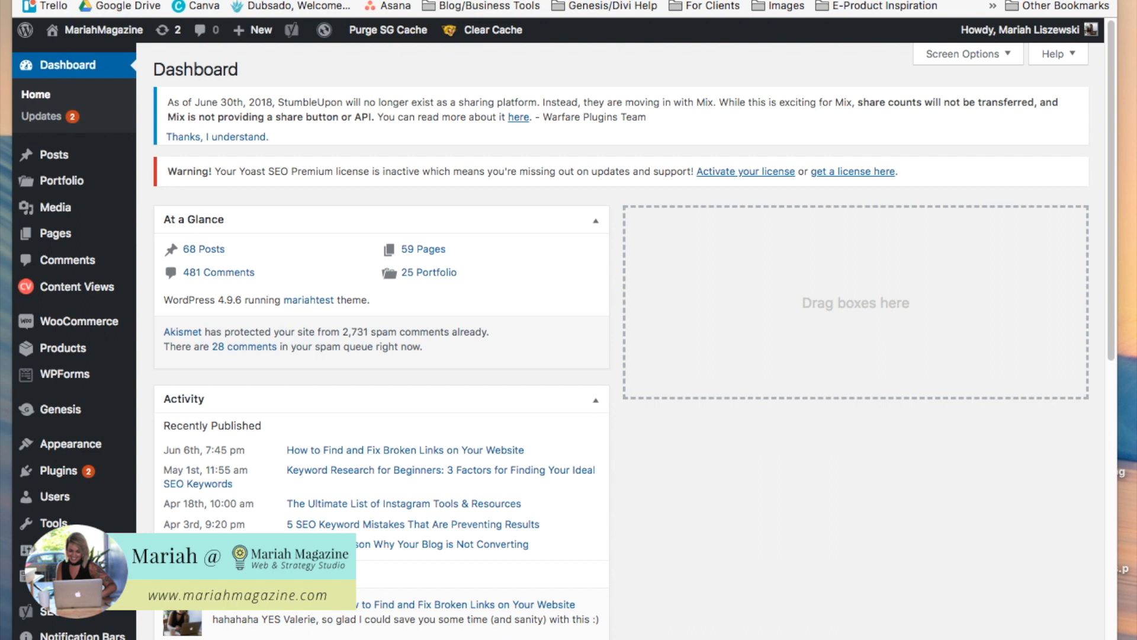
mouse_move(209, 508)
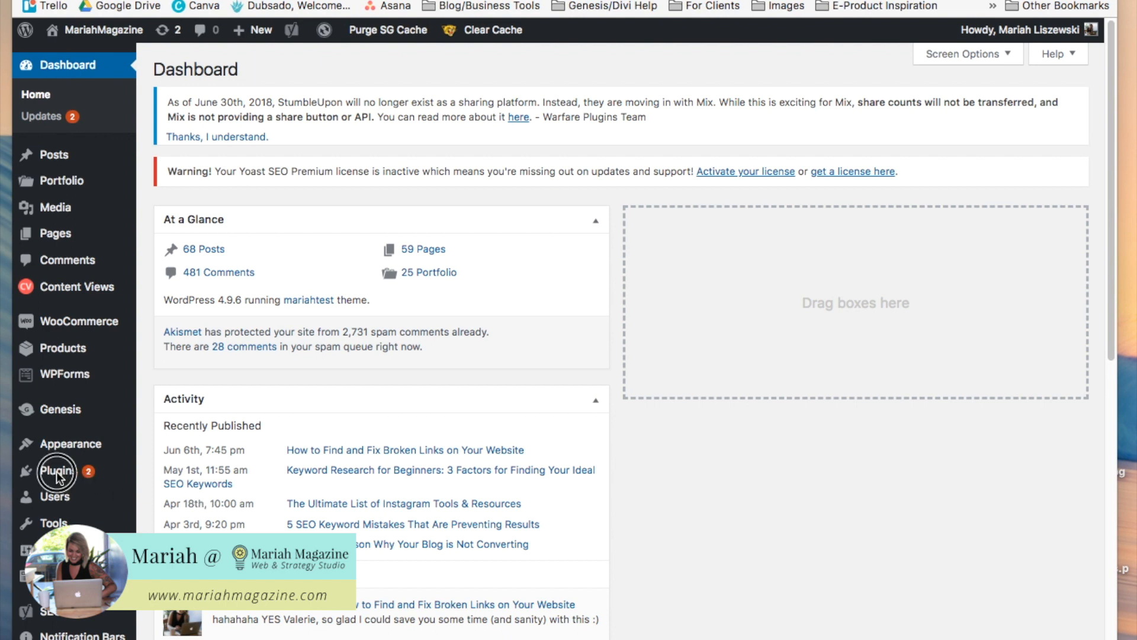
mouse_move(58, 470)
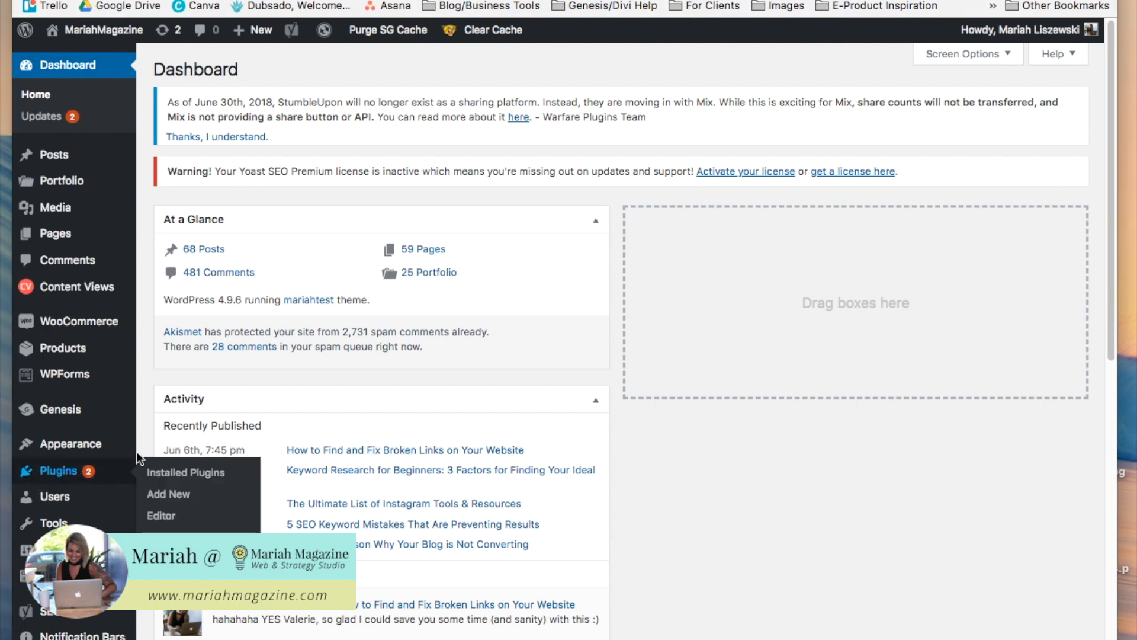
Step: Search plugins for 'custom 404', then install and activate the 404page plugin
click(186, 472)
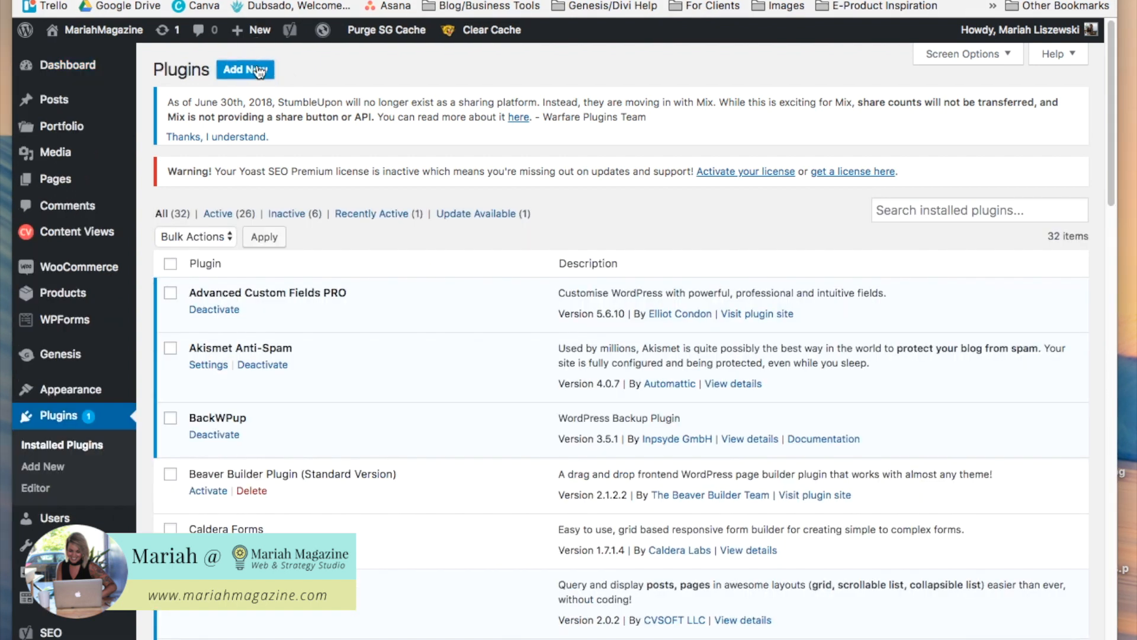
click(245, 69)
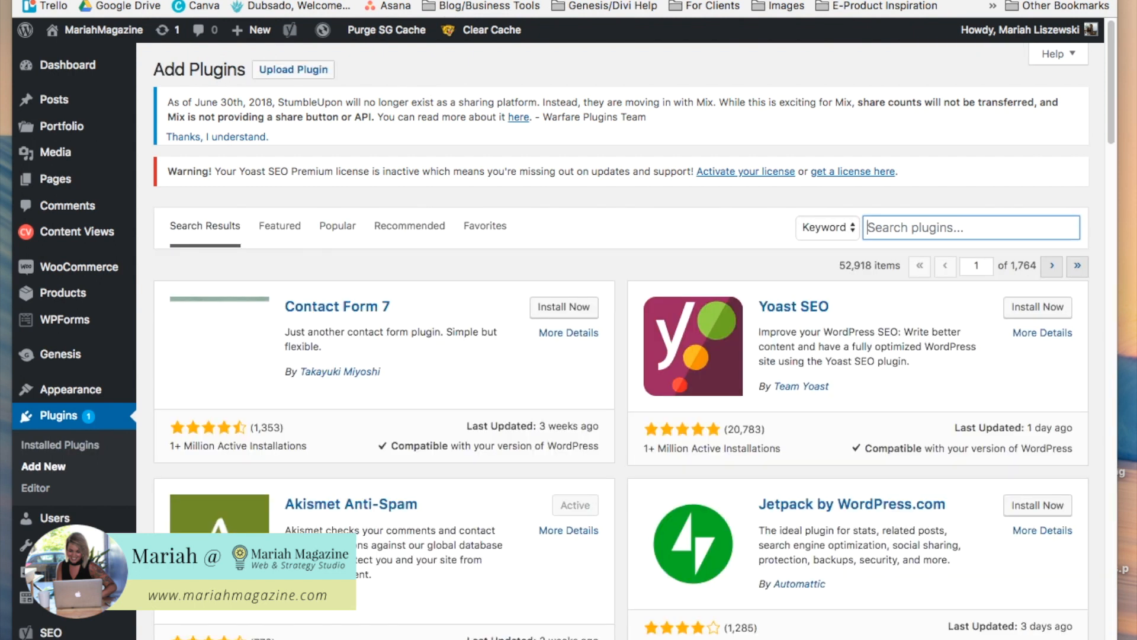
text(custom 404)
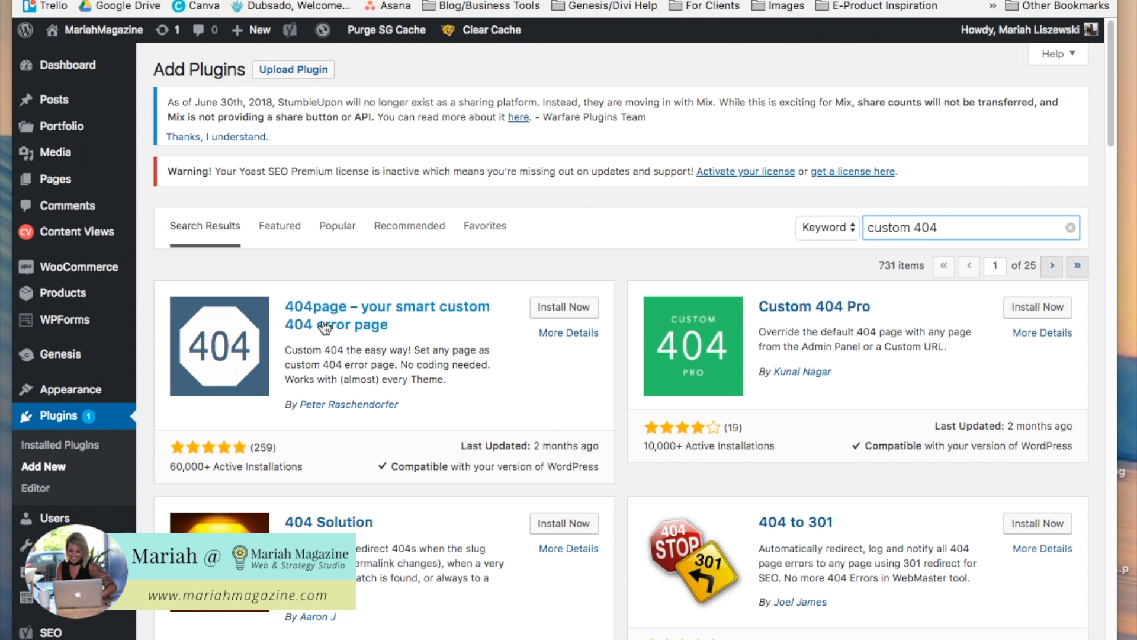
click(563, 306)
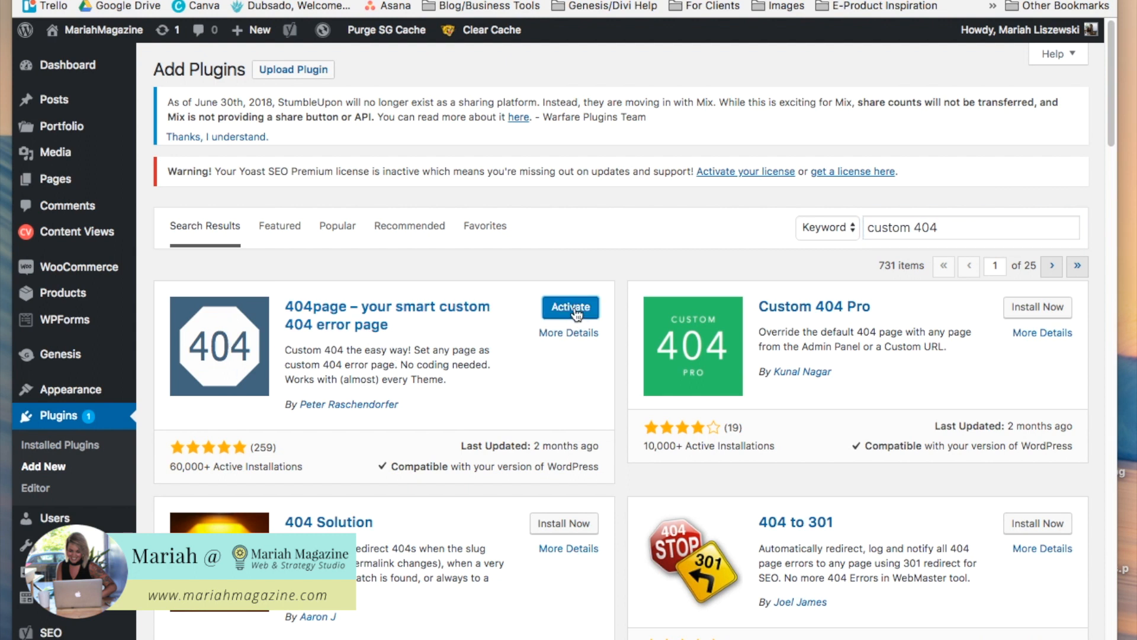
click(570, 307)
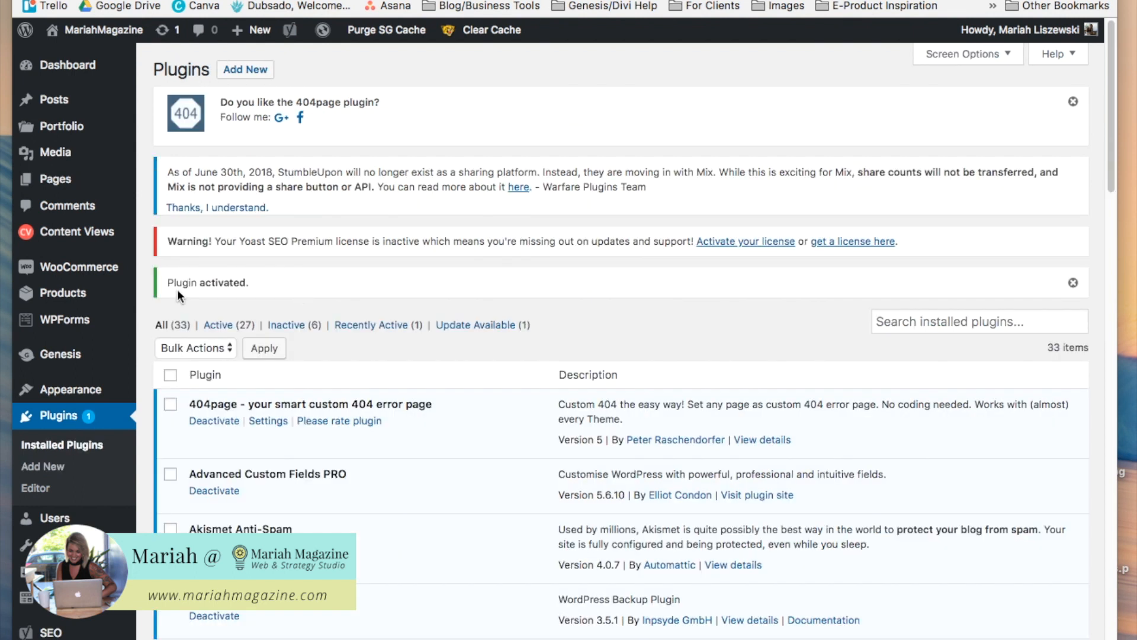
mouse_move(231, 296)
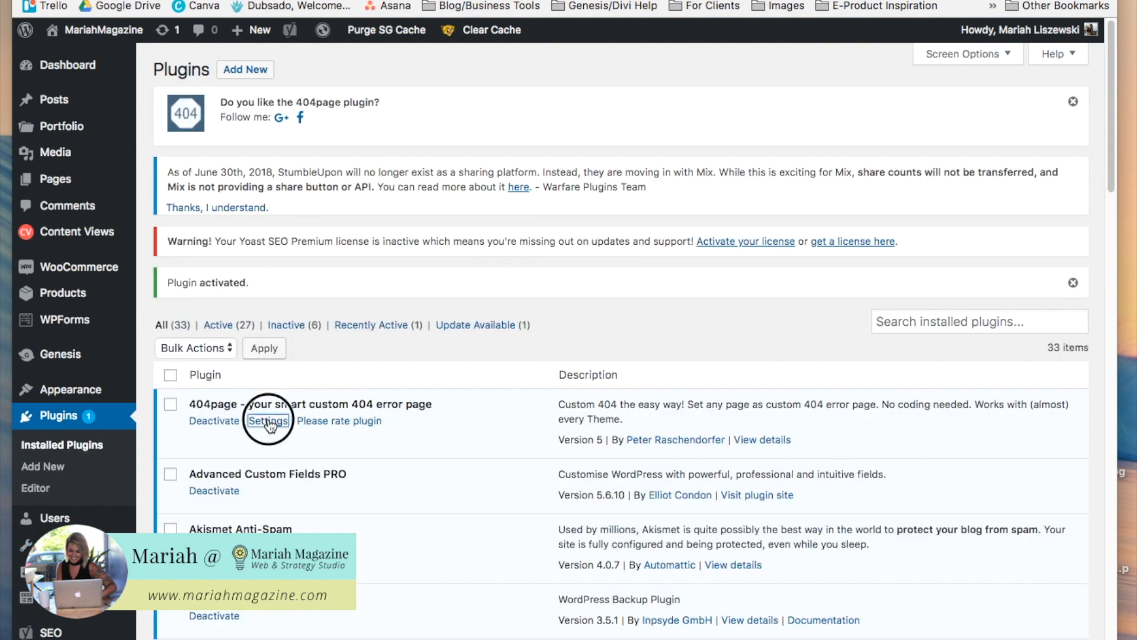
Step: Check the 404page settings, still on WordPress's default 404 page, then open All Pages
click(268, 421)
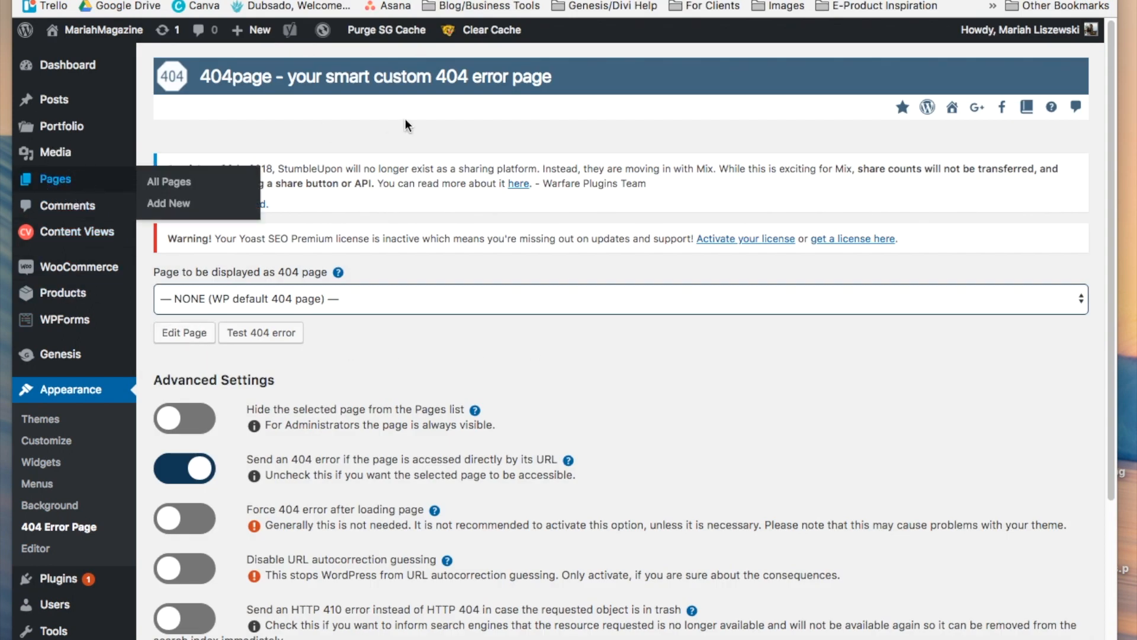
click(169, 182)
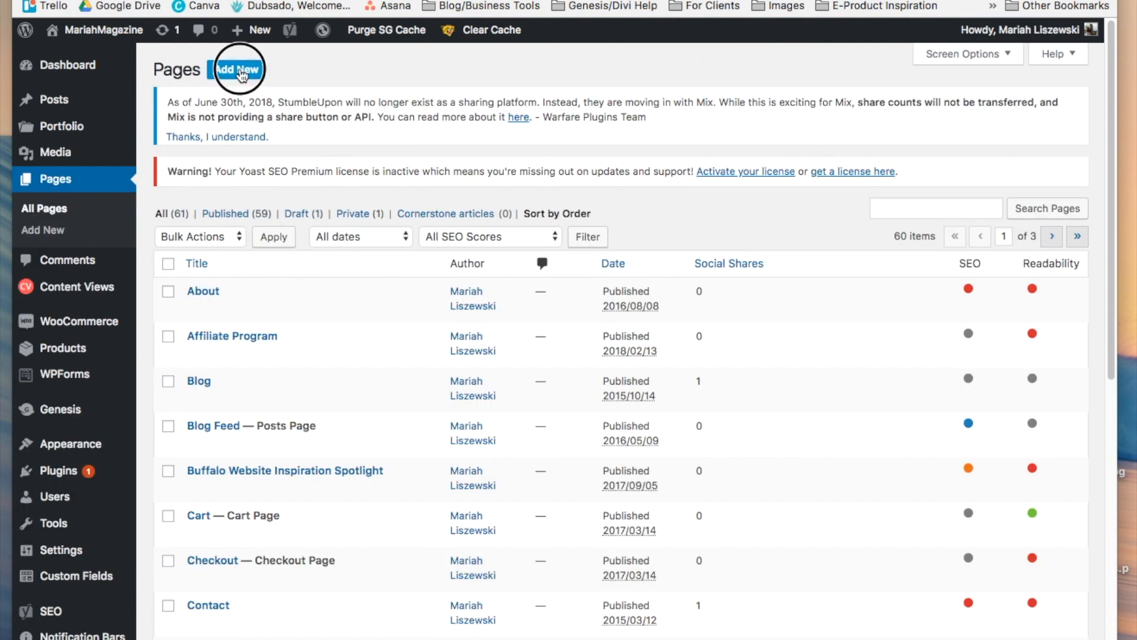
mouse_move(355, 101)
text(404 Error Page)
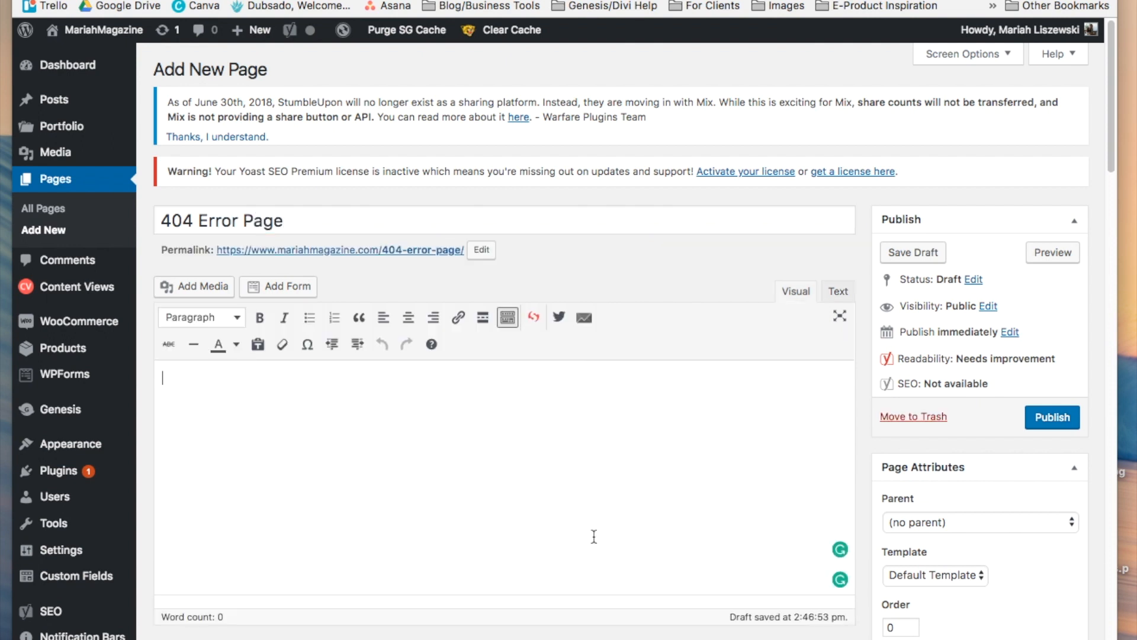
Step: Type the heading 'Oh no! Looks like we messed up!' and 'The page you're looking for doesn't exist'
text(Oh no!)
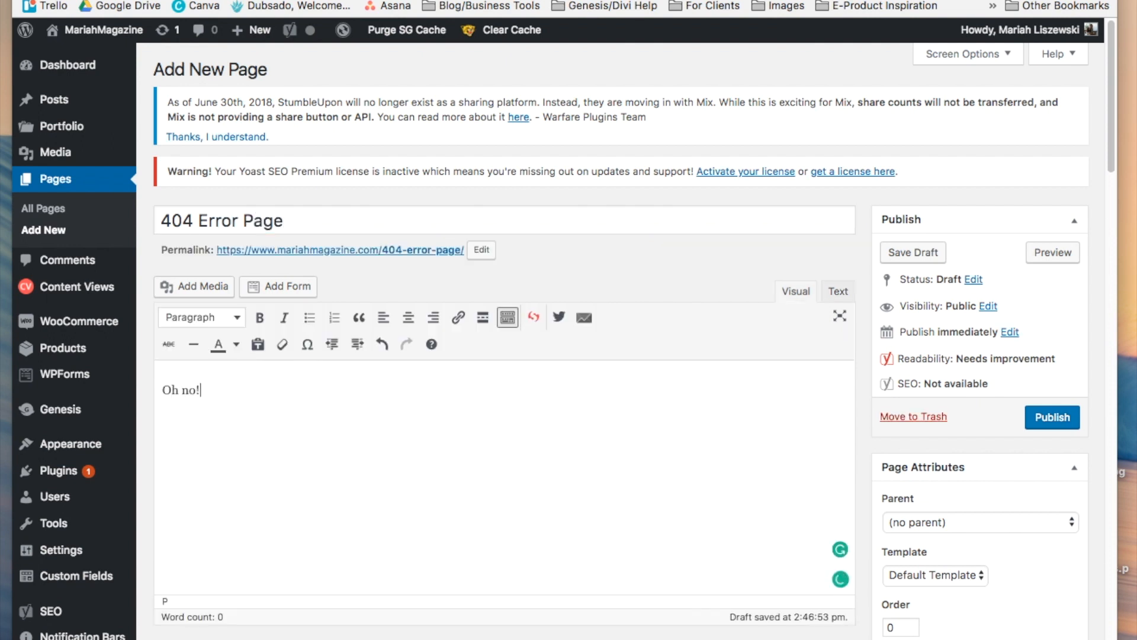
text(Looks like we)
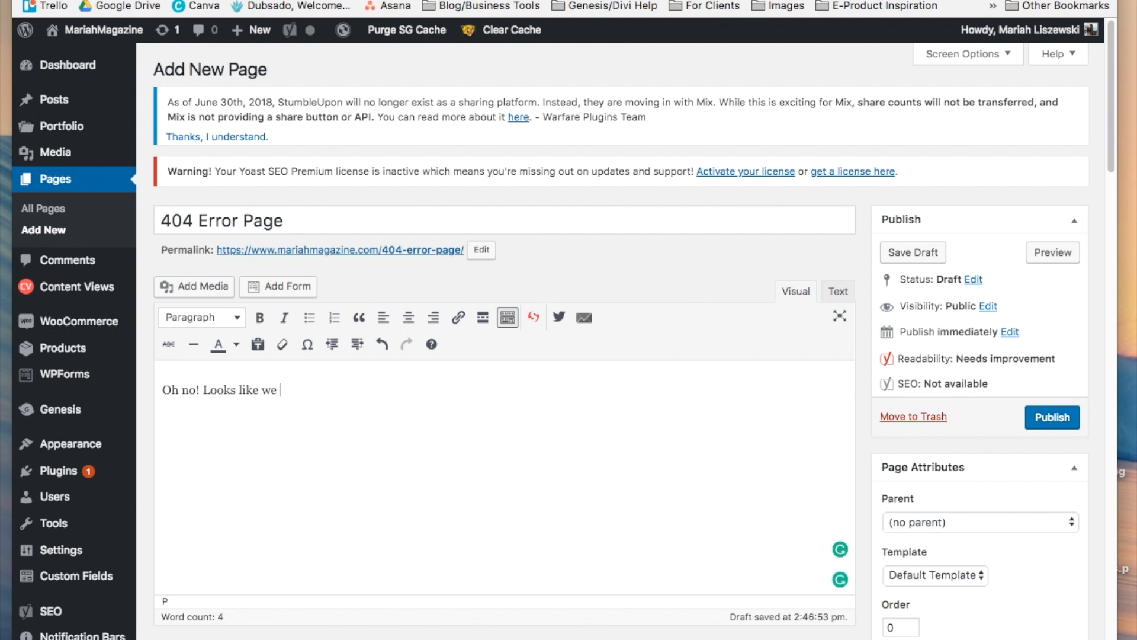
text(messed up!)
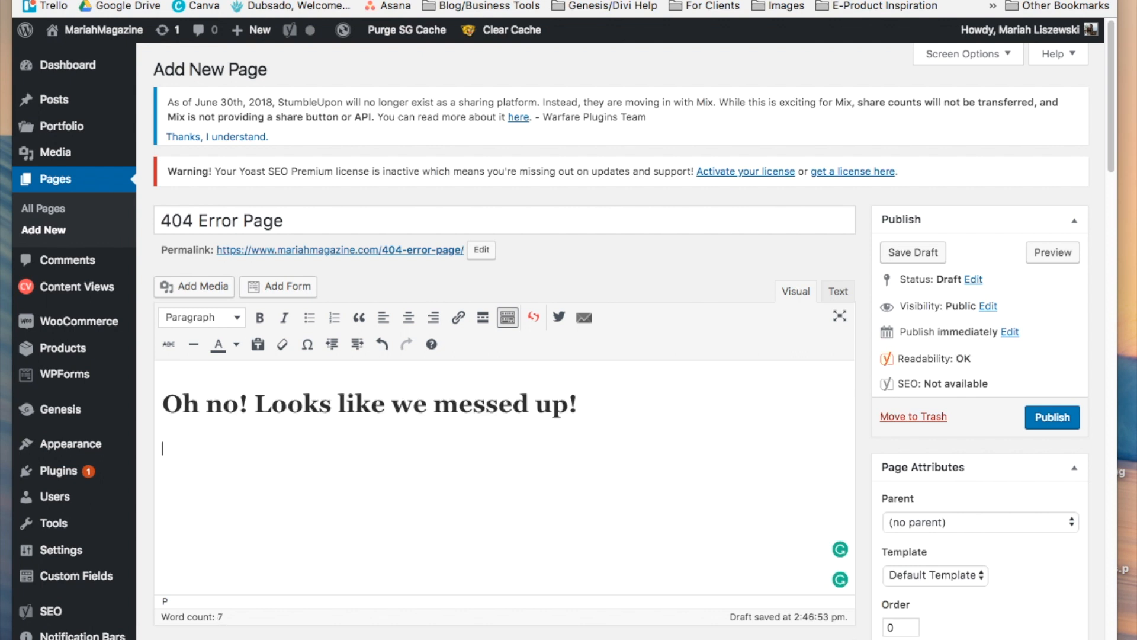
text(The page y)
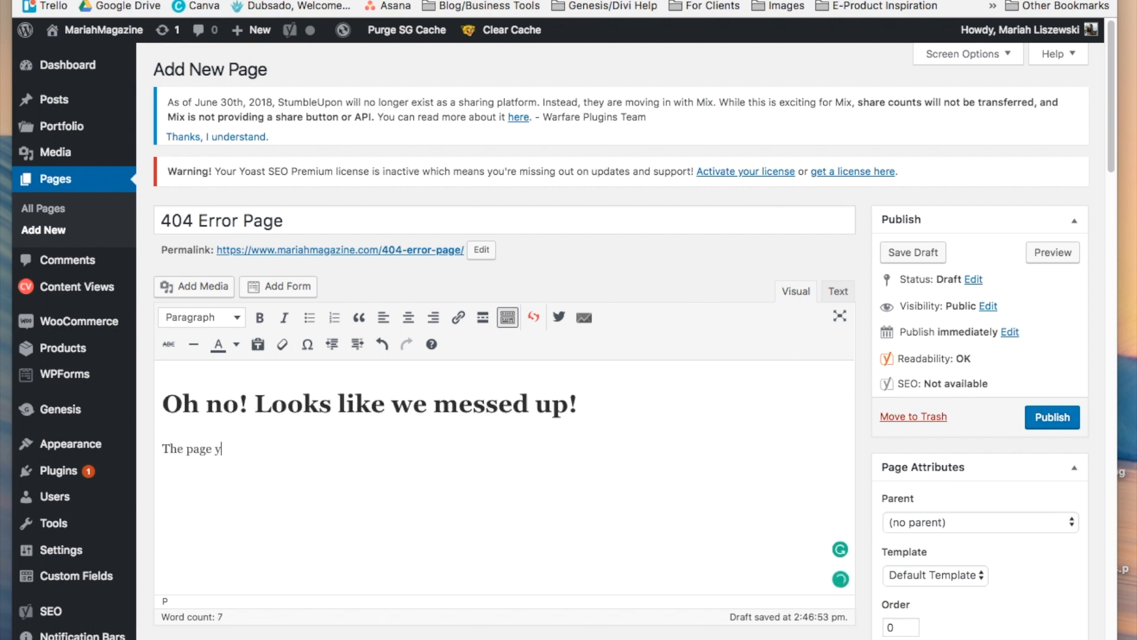
text(ou're looking for)
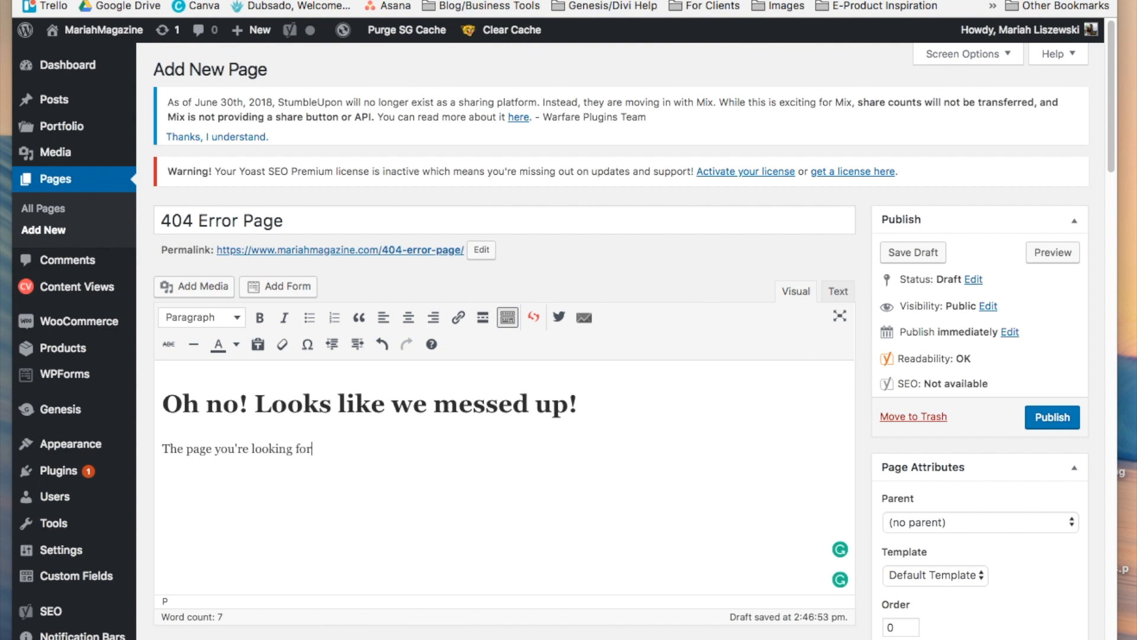
text(doesn't e)
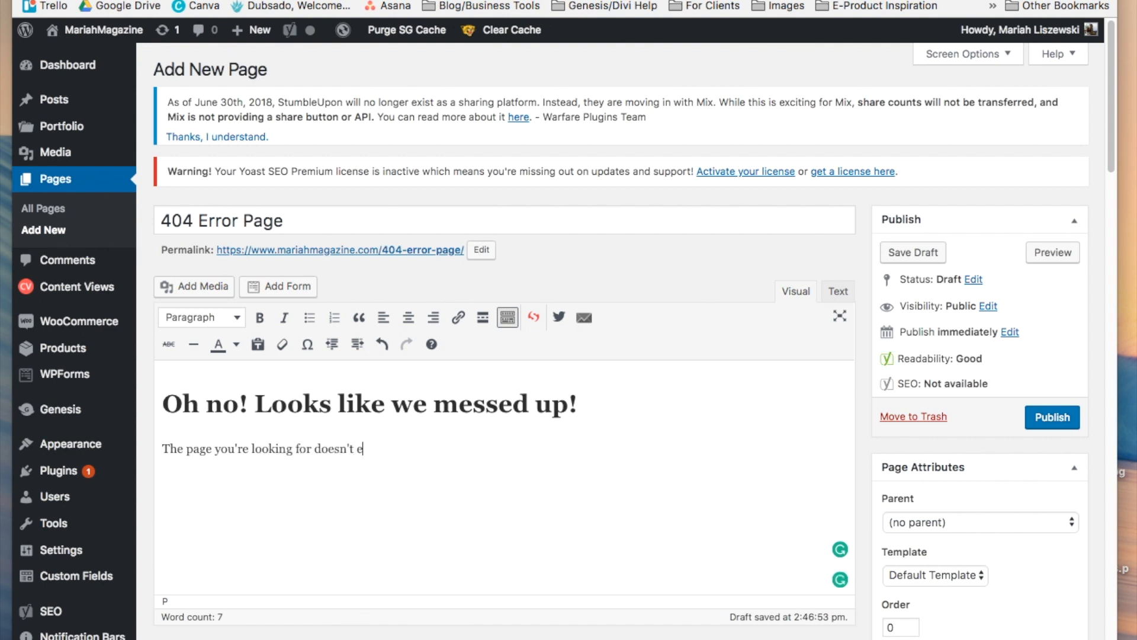
text(xist anymore!)
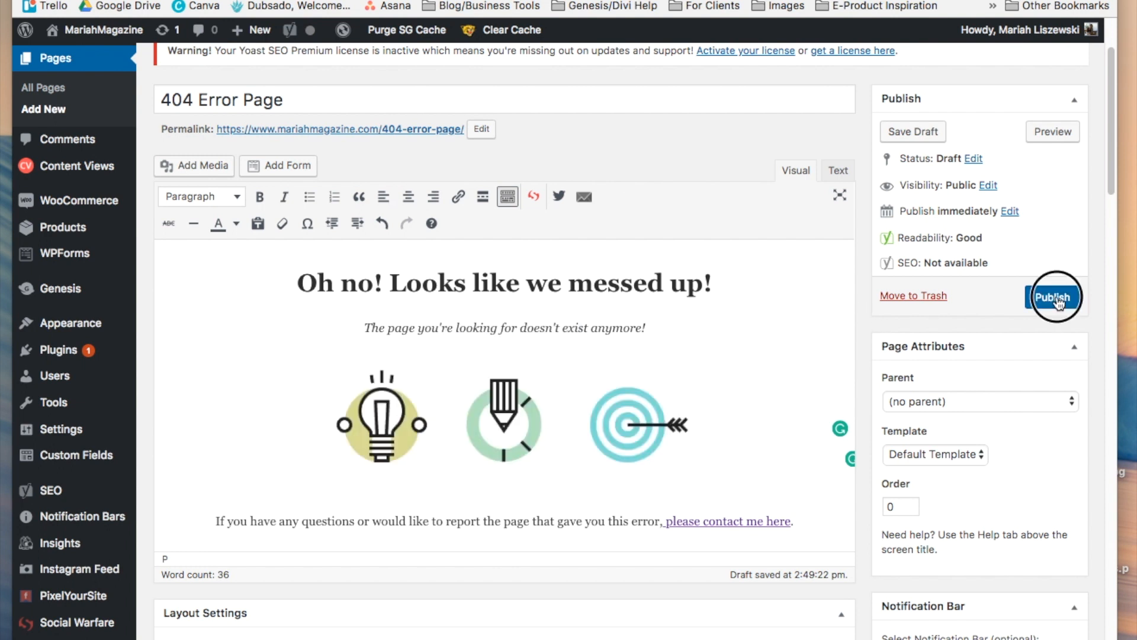
Step: Publish the '404 Error Page' from the Publish box
click(1053, 296)
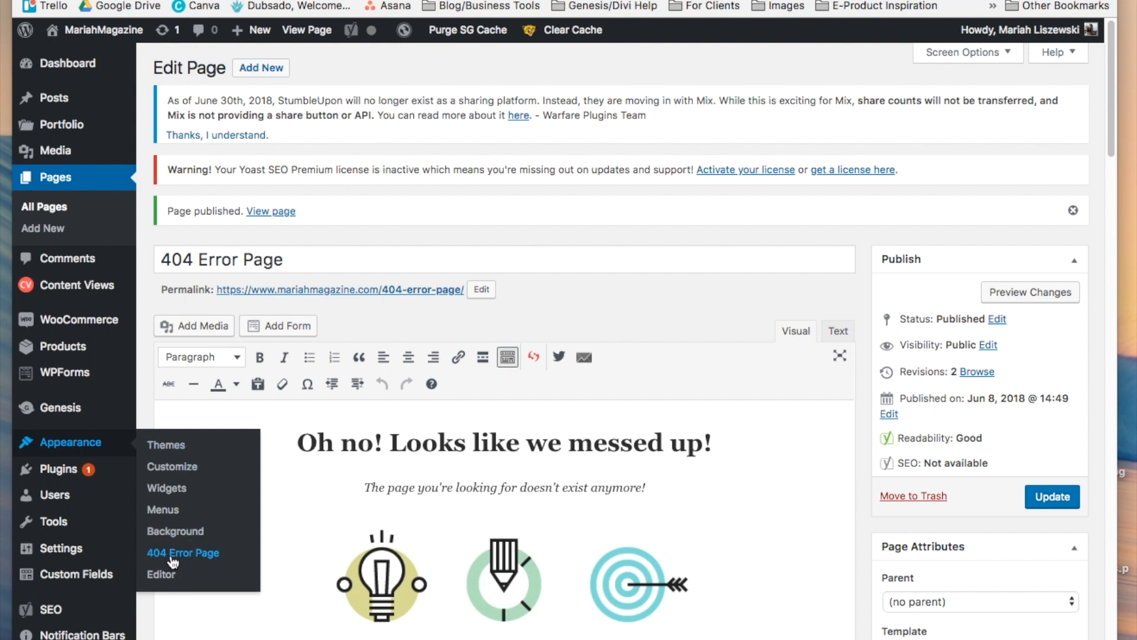
Step: Choose '404 Error Page' as the 404page error page under Appearance and save changes
click(183, 552)
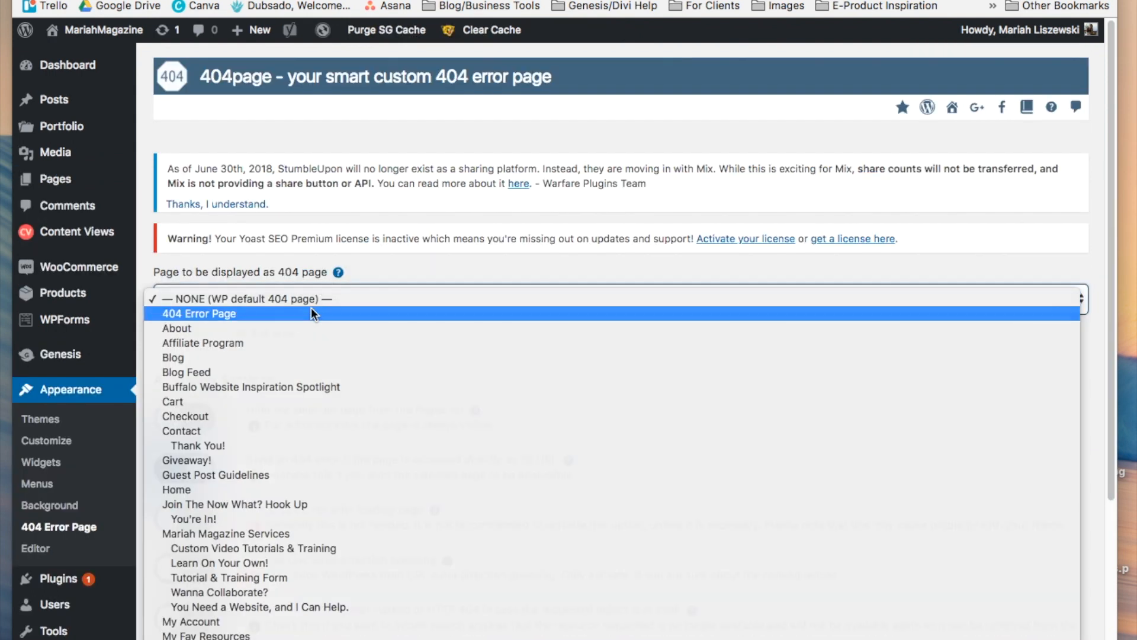
click(199, 313)
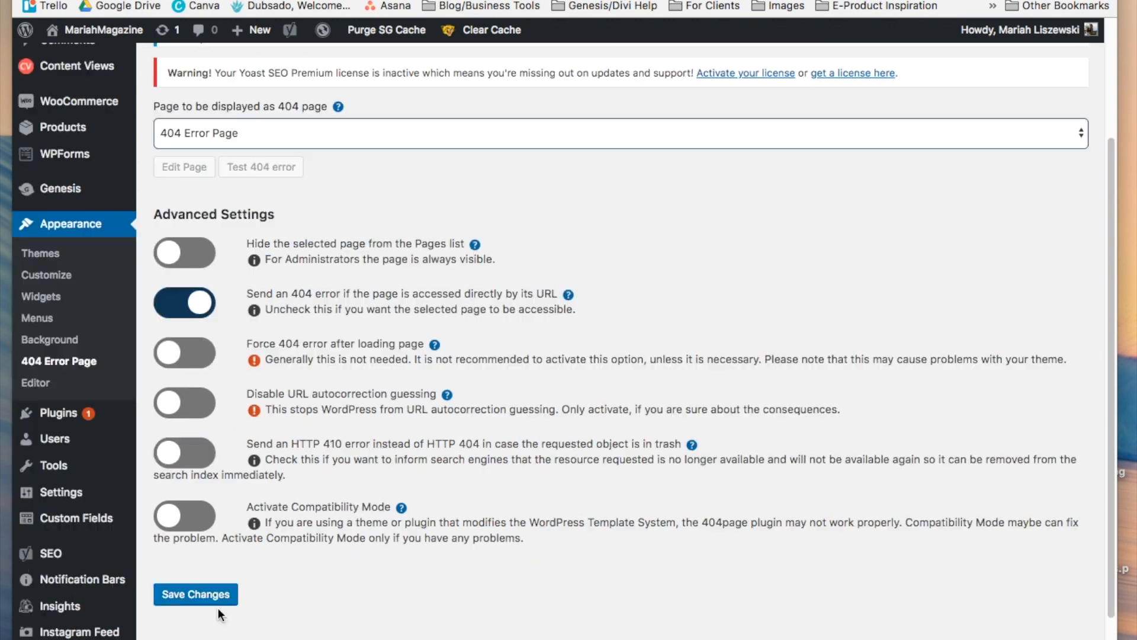
click(195, 594)
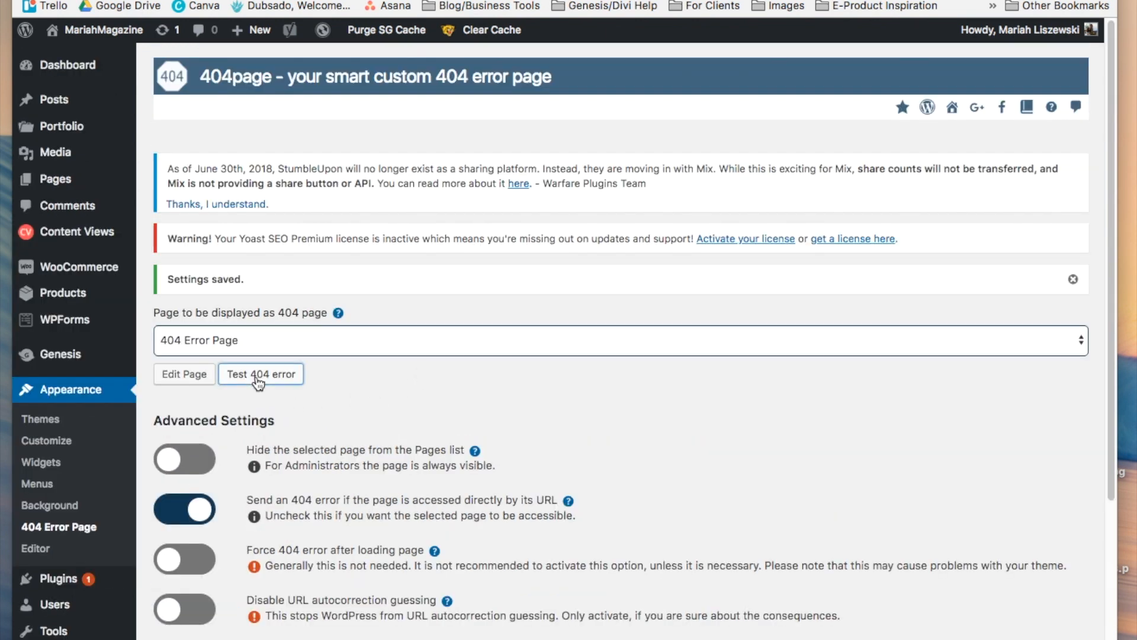
mouse_move(657, 379)
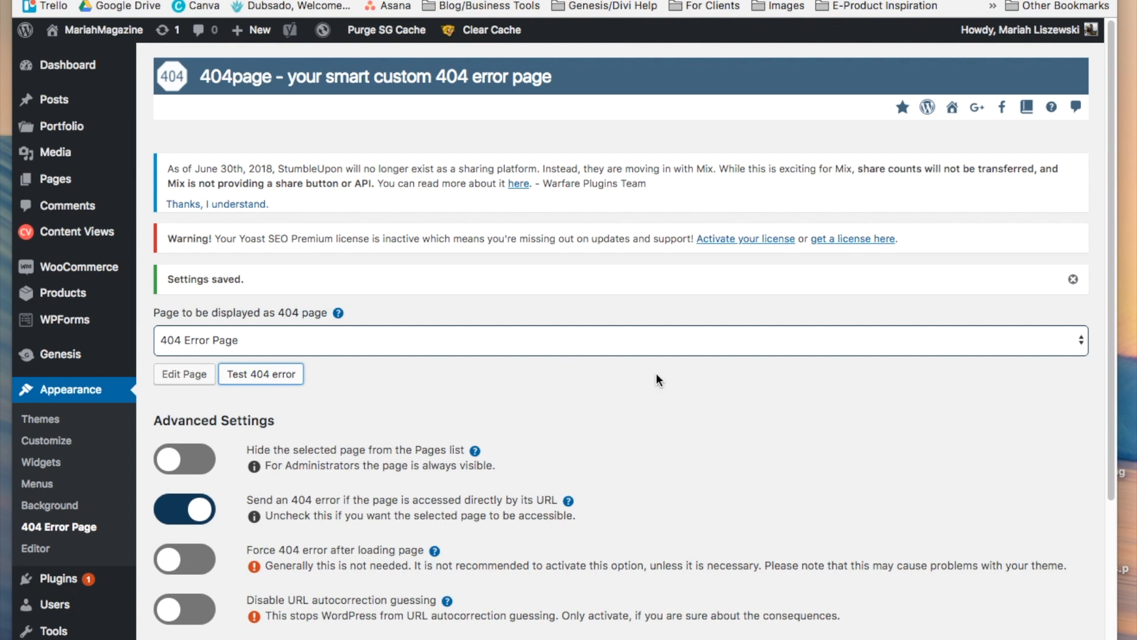
click(260, 374)
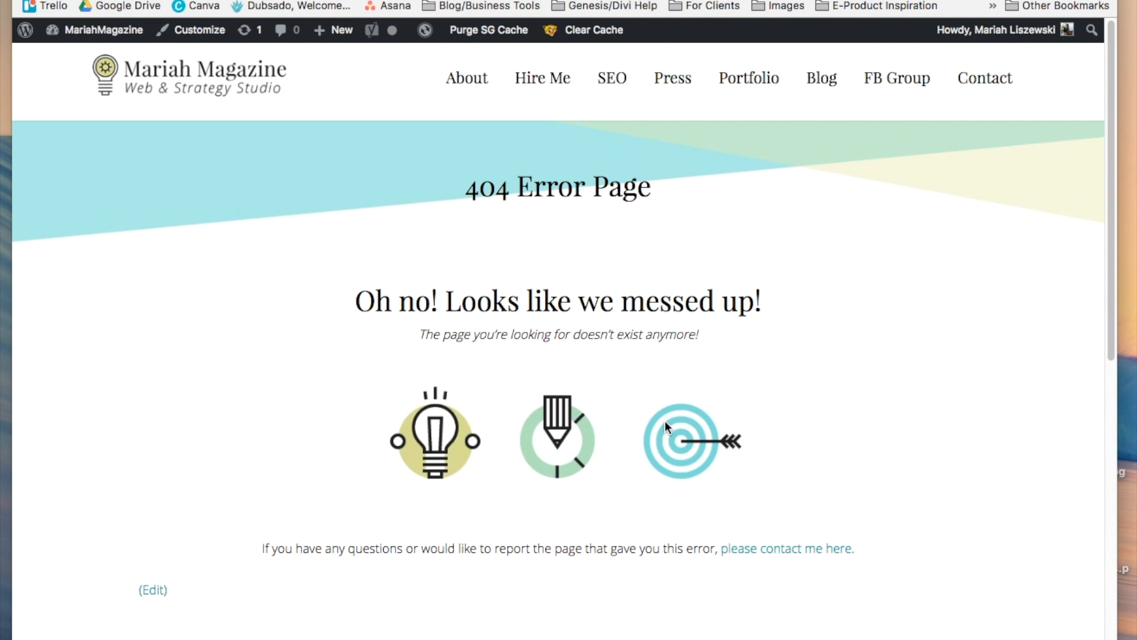
mouse_move(507, 274)
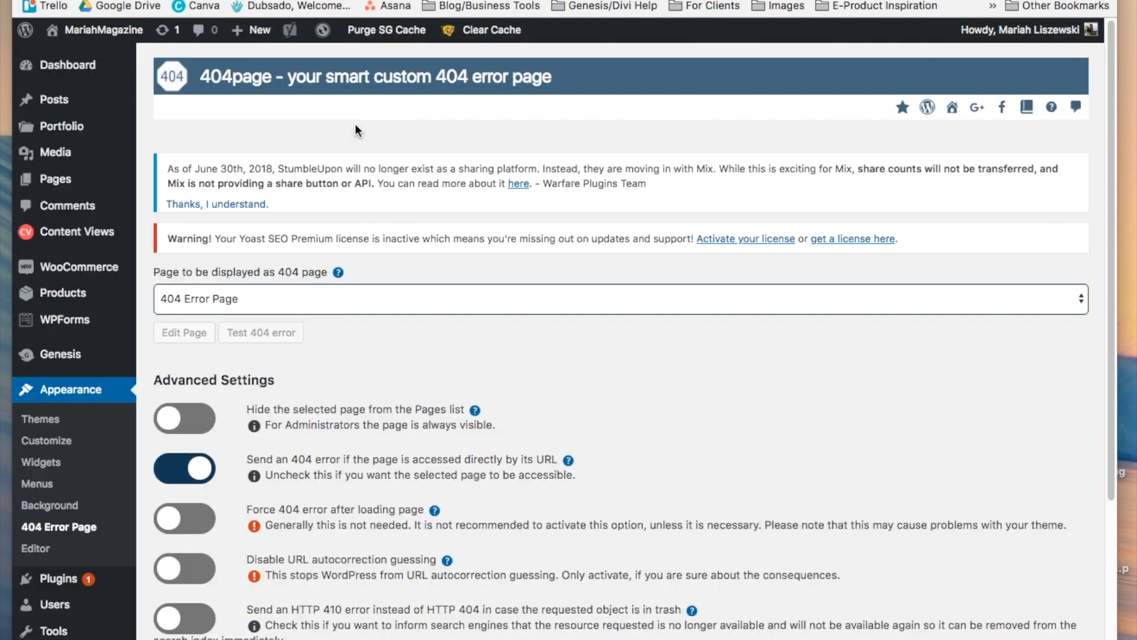
mouse_move(794, 421)
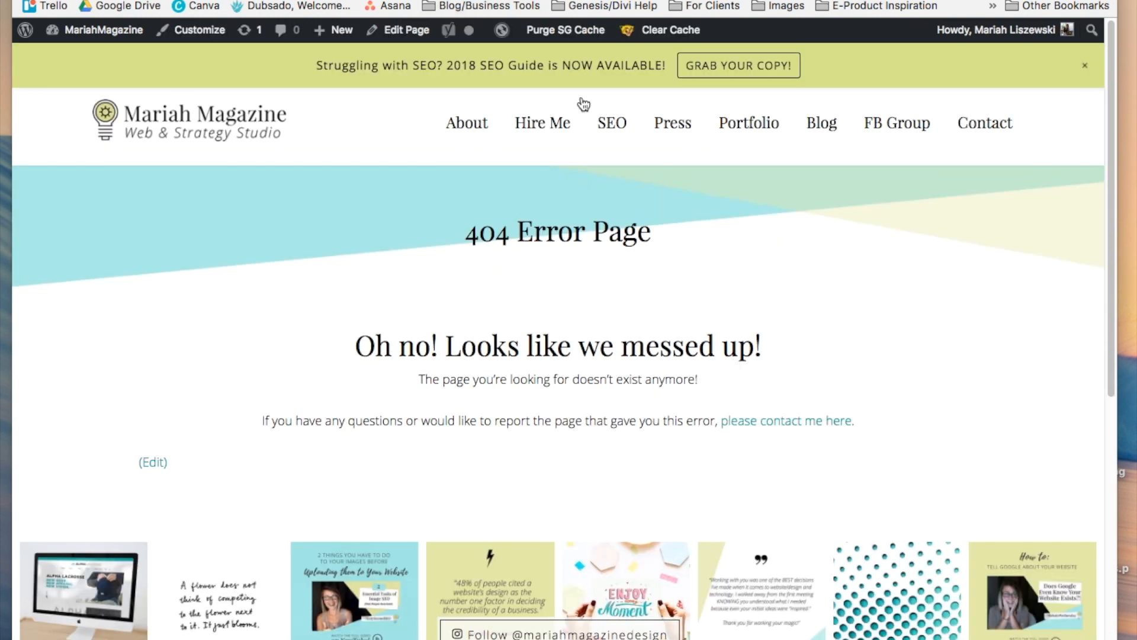
mouse_move(494, 417)
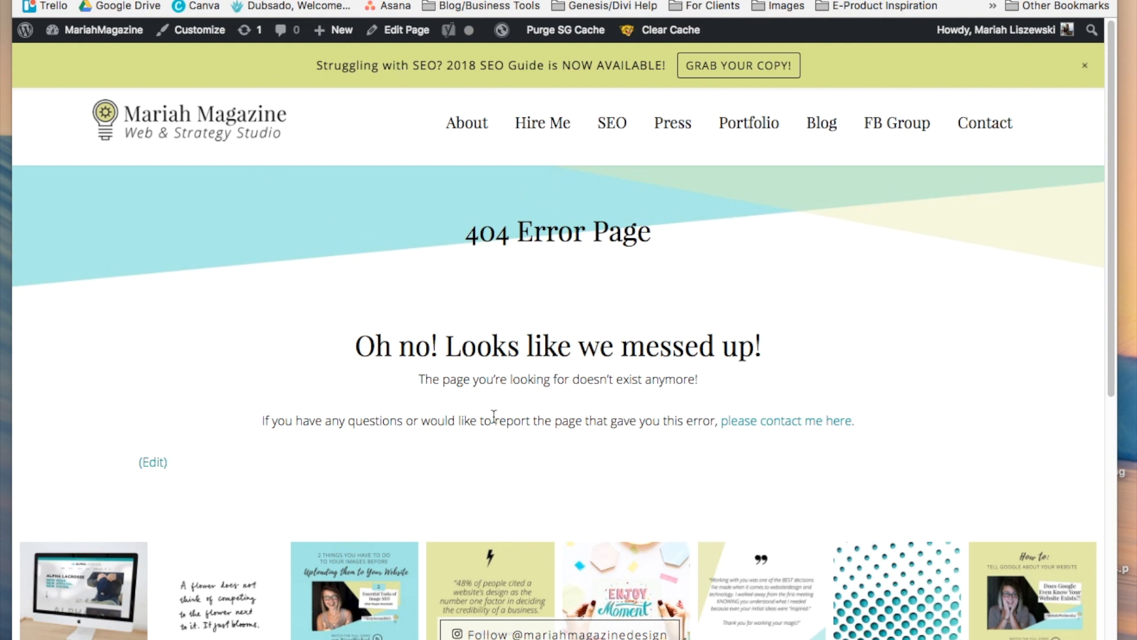
mouse_move(609, 271)
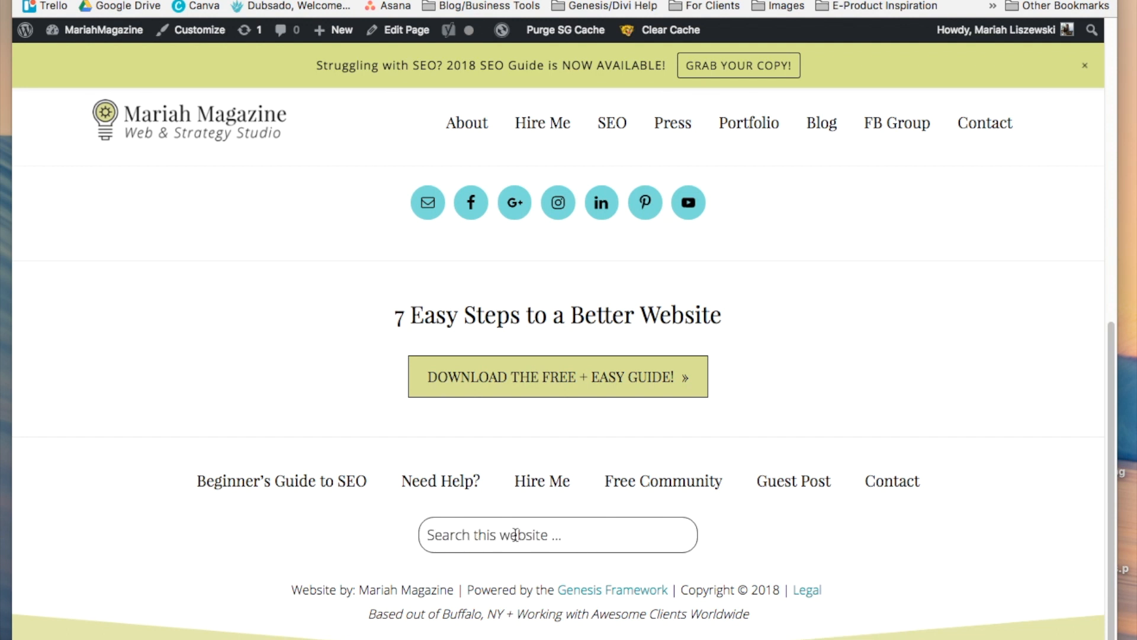
Step: Return to the '404 Error Page' editor after viewing the live site
click(407, 30)
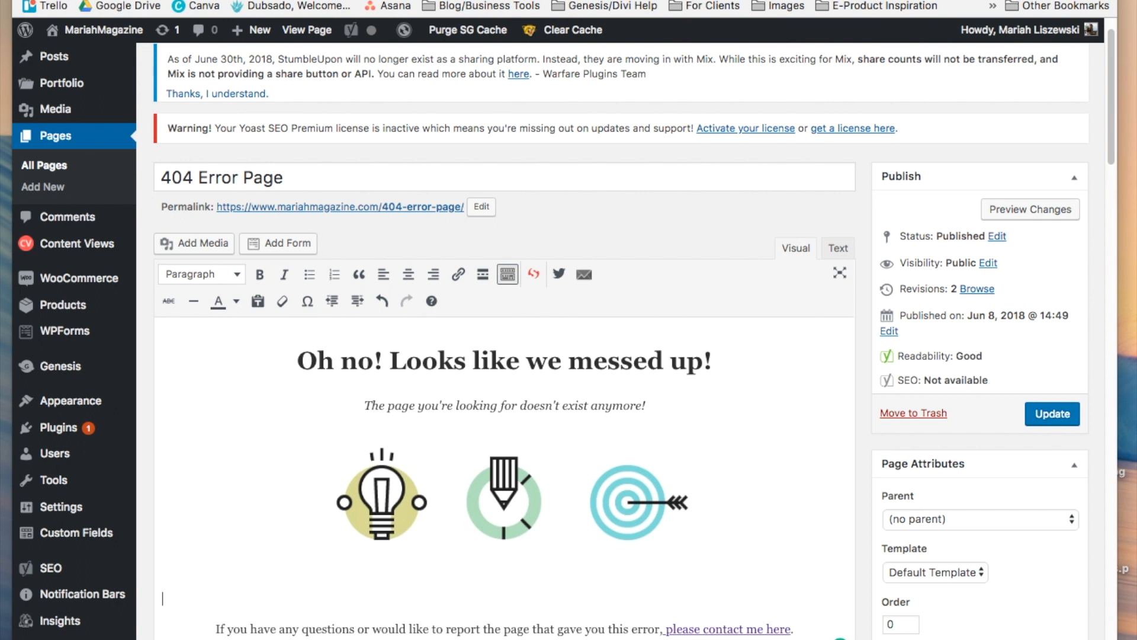
Step: Type the 'Go to my homepage' and 'Check out my popular blog post' link lines and select them
text(G)
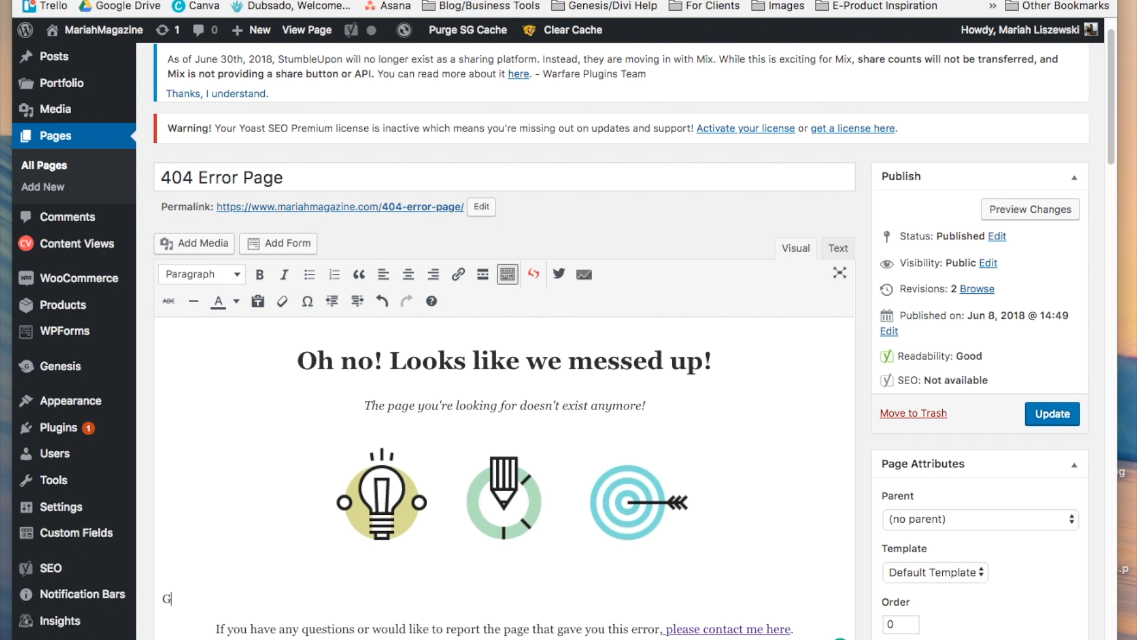
text(o to my homepage)
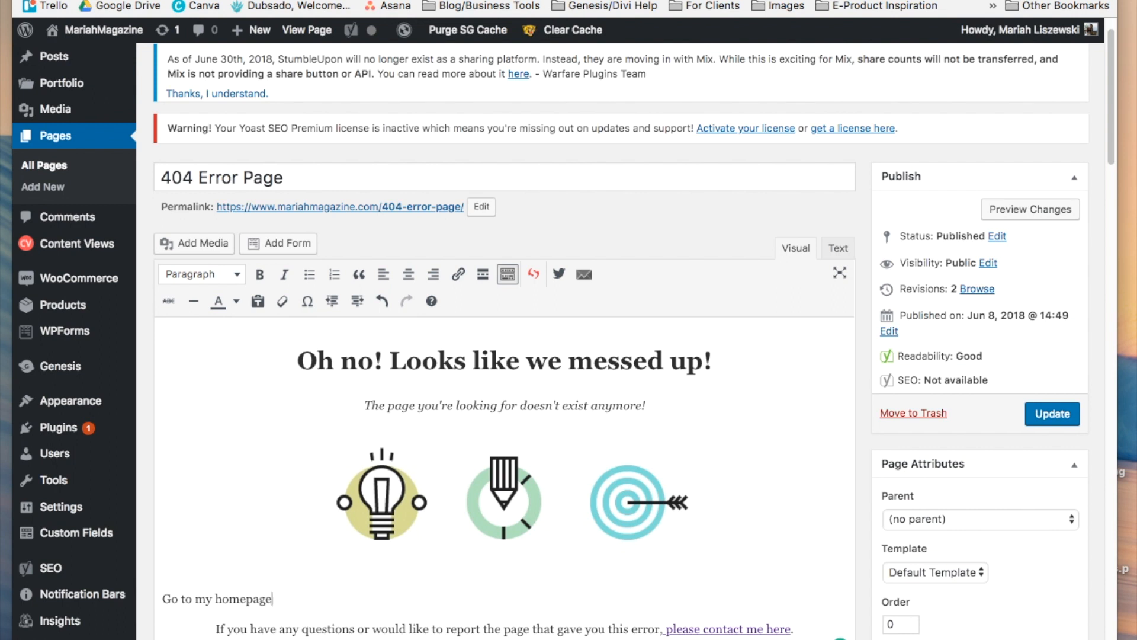
text(Check out)
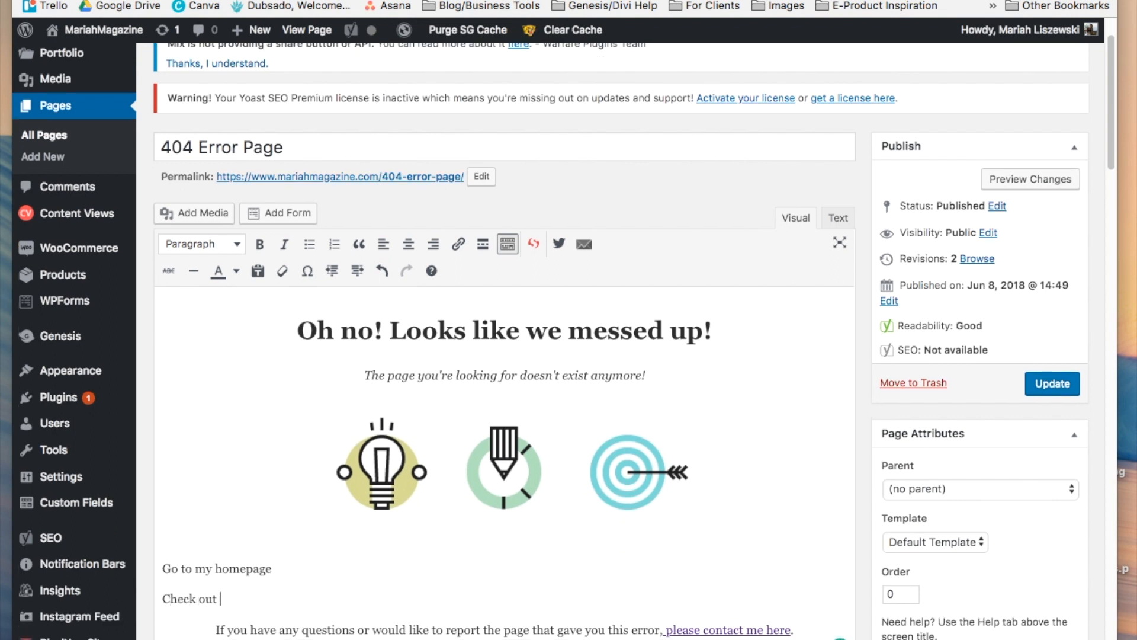
text(my popular blog post)
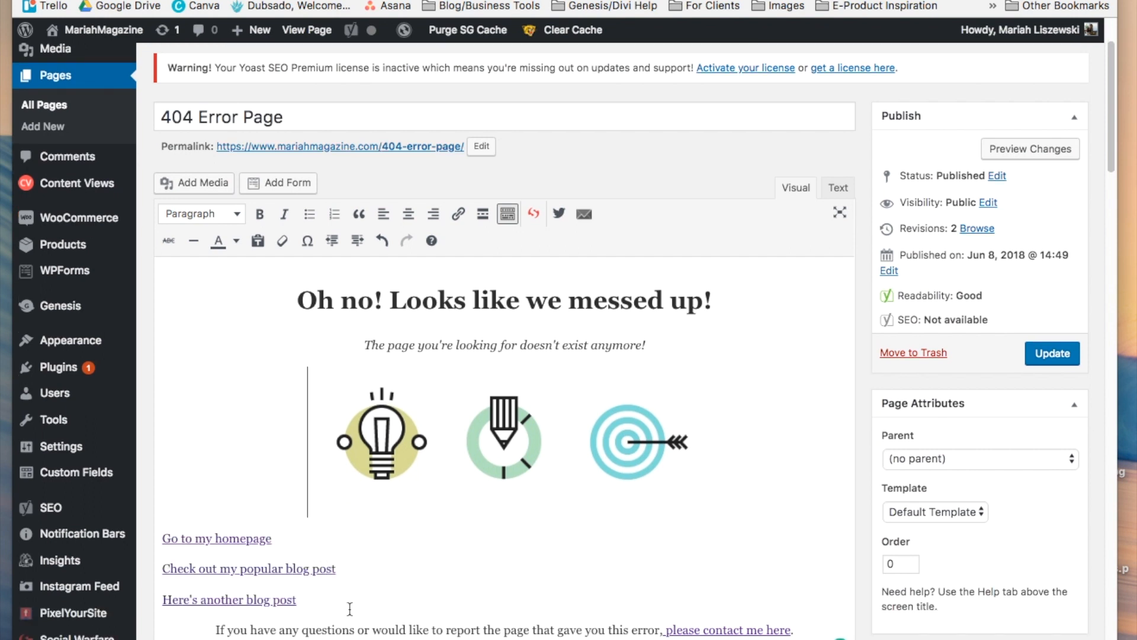
click(216, 539)
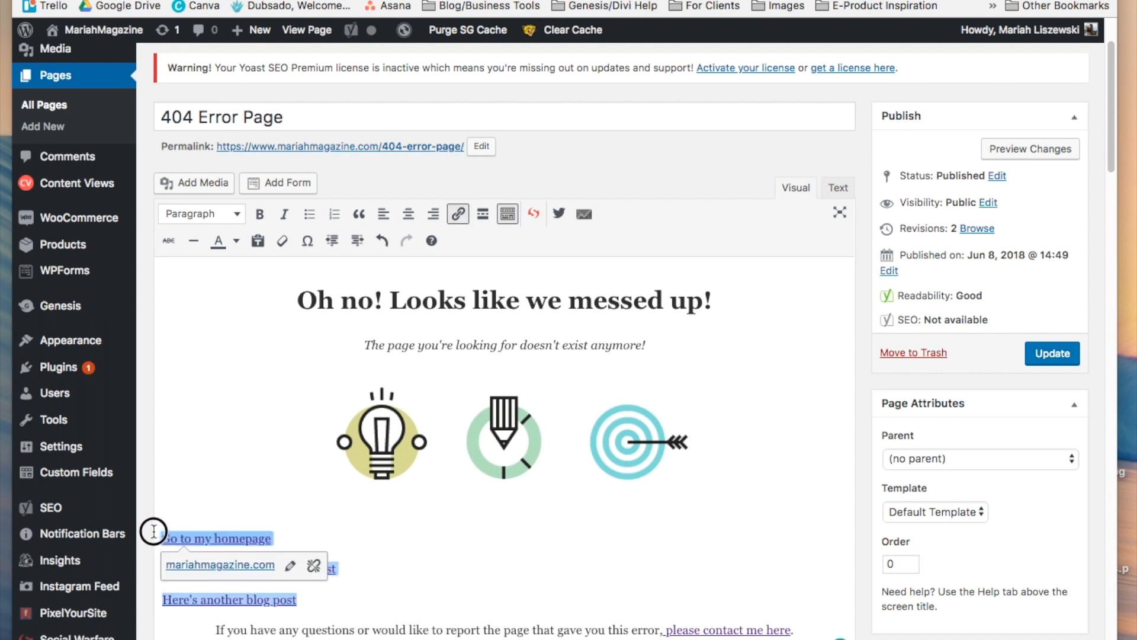
mouse_move(407, 213)
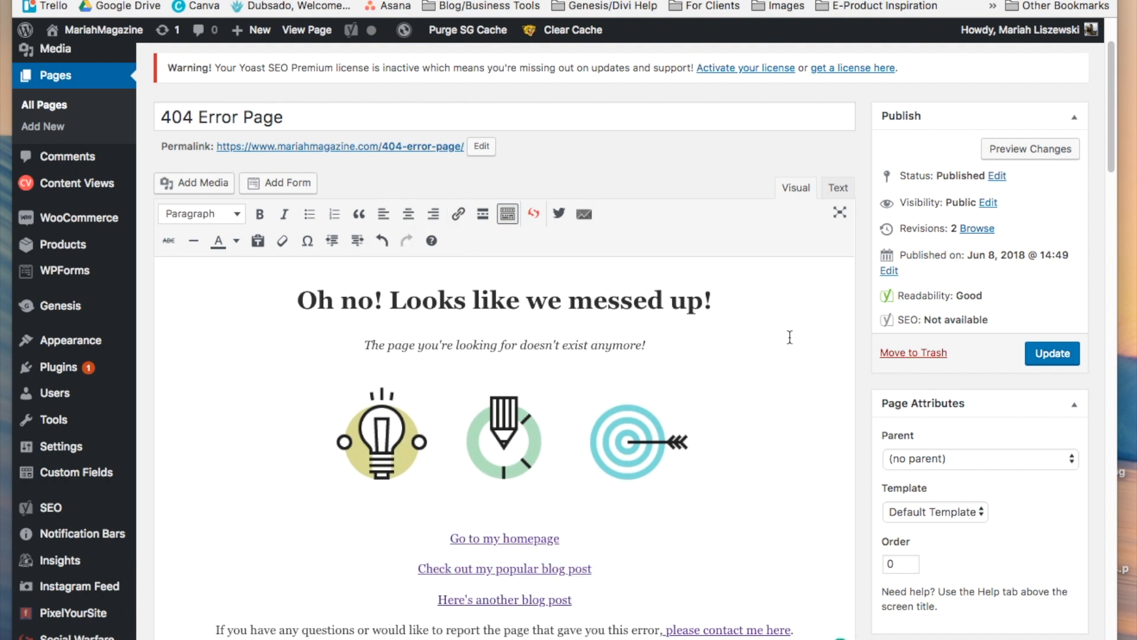
Step: After the contact sentence, link '7 Easy Steps to a Better Website' to the free website guide
scroll(down, 3)
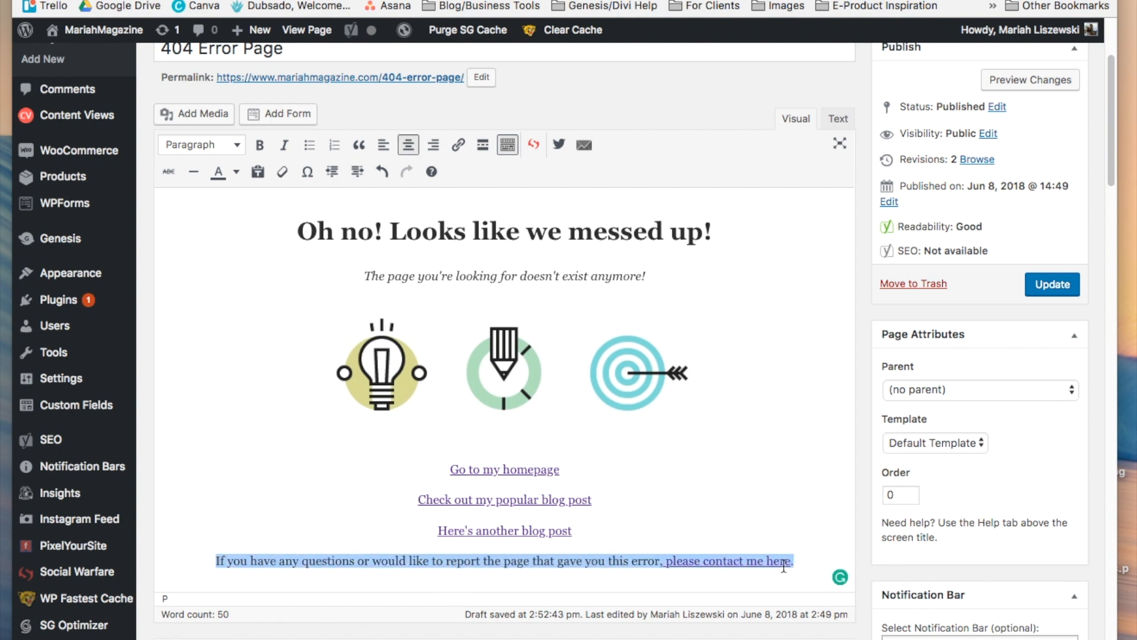
mouse_move(779, 516)
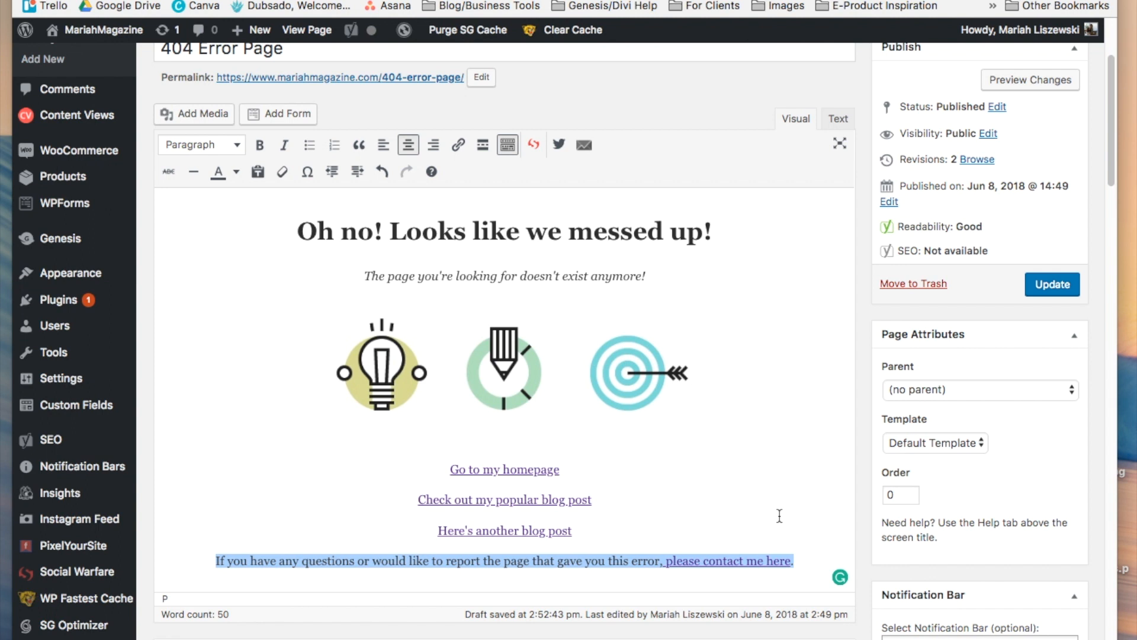
click(504, 469)
text(While you're here, want a free guide?! 7 Easy Steps to a Better Website)
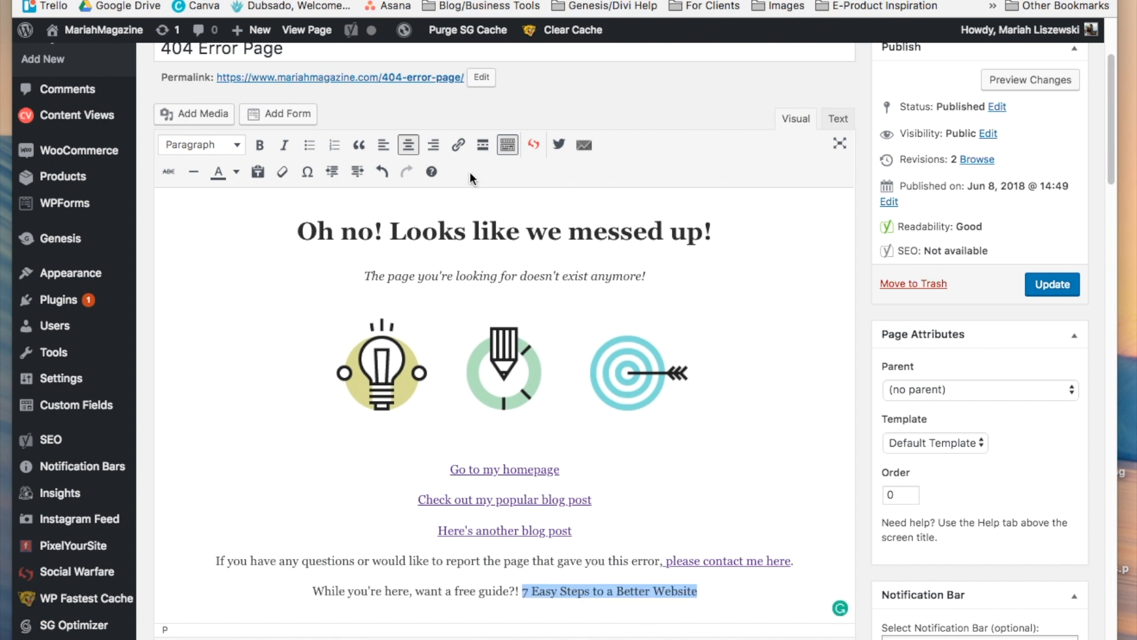
click(458, 145)
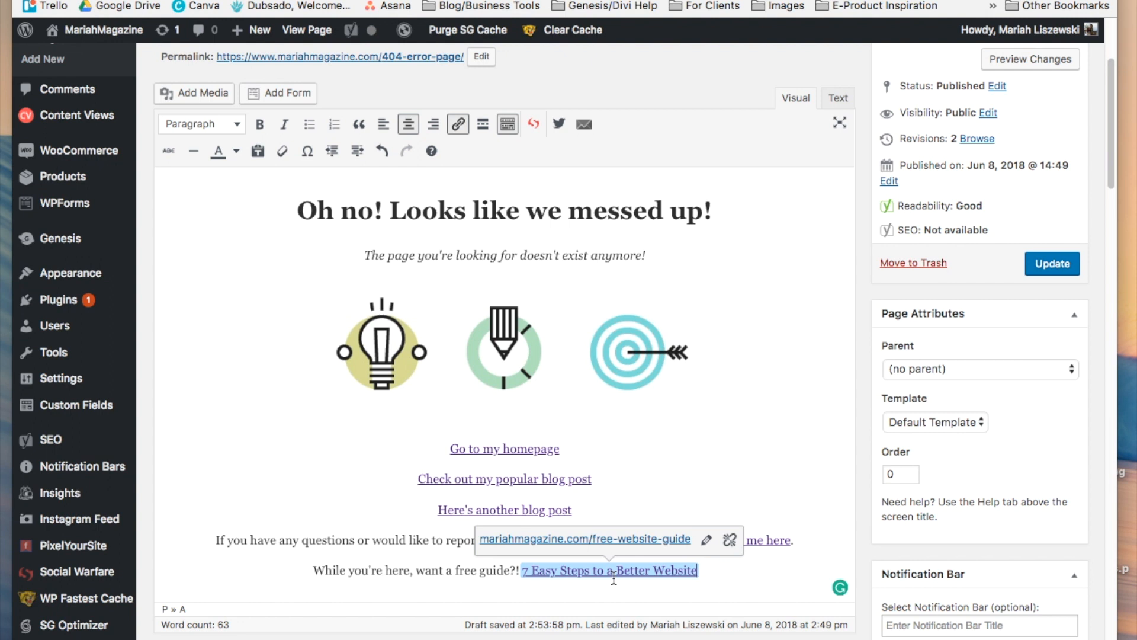
mouse_move(329, 611)
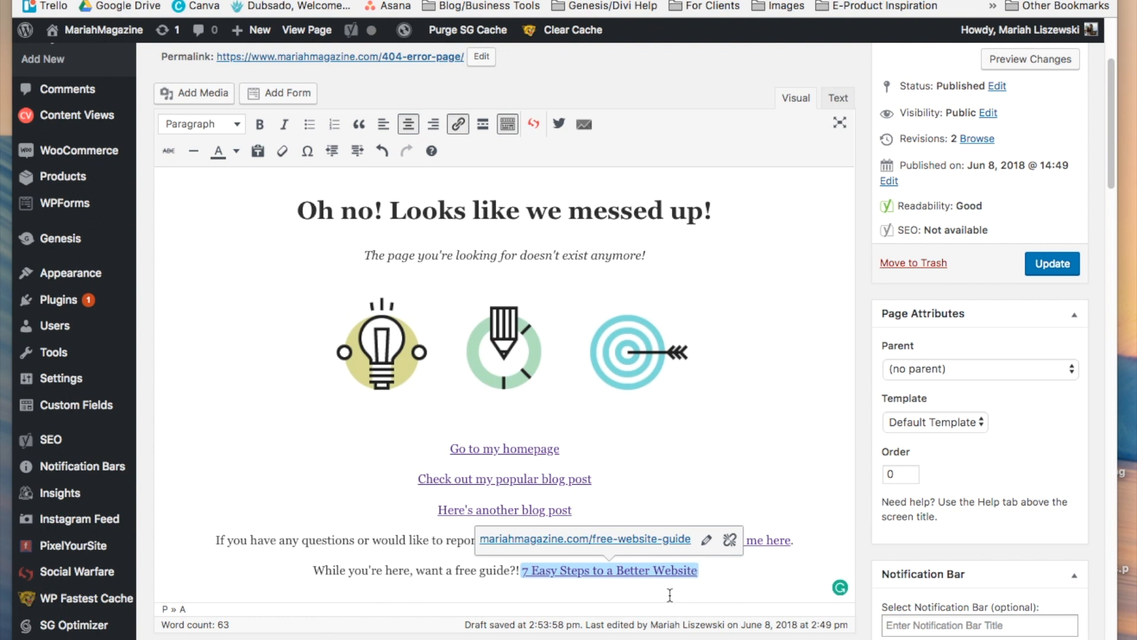
mouse_move(507, 504)
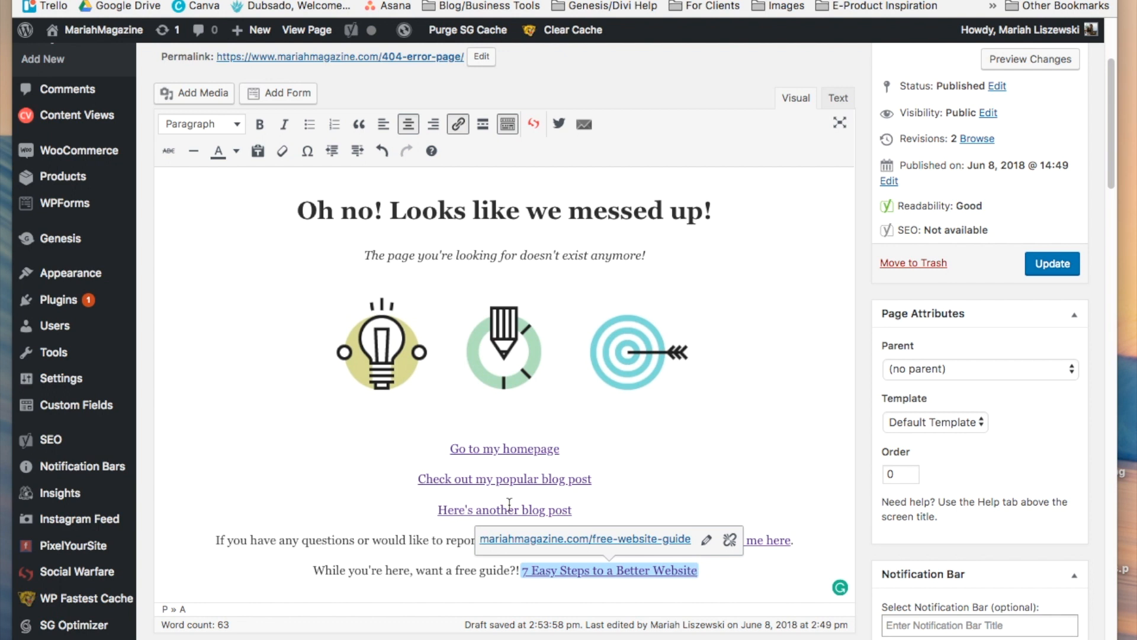
Step: Scroll the installed plugins list, with 404page at the top of 33 plugins
scroll(down, 3)
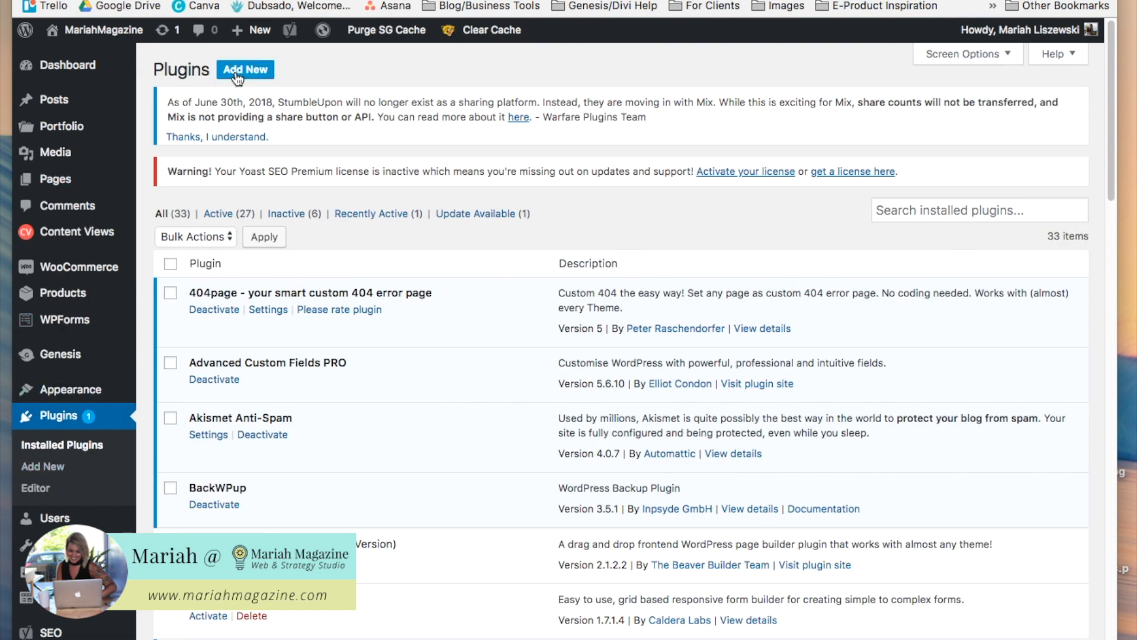
Step: Search Add New plugins for 'widget' and pick Widget Shortcode
click(245, 68)
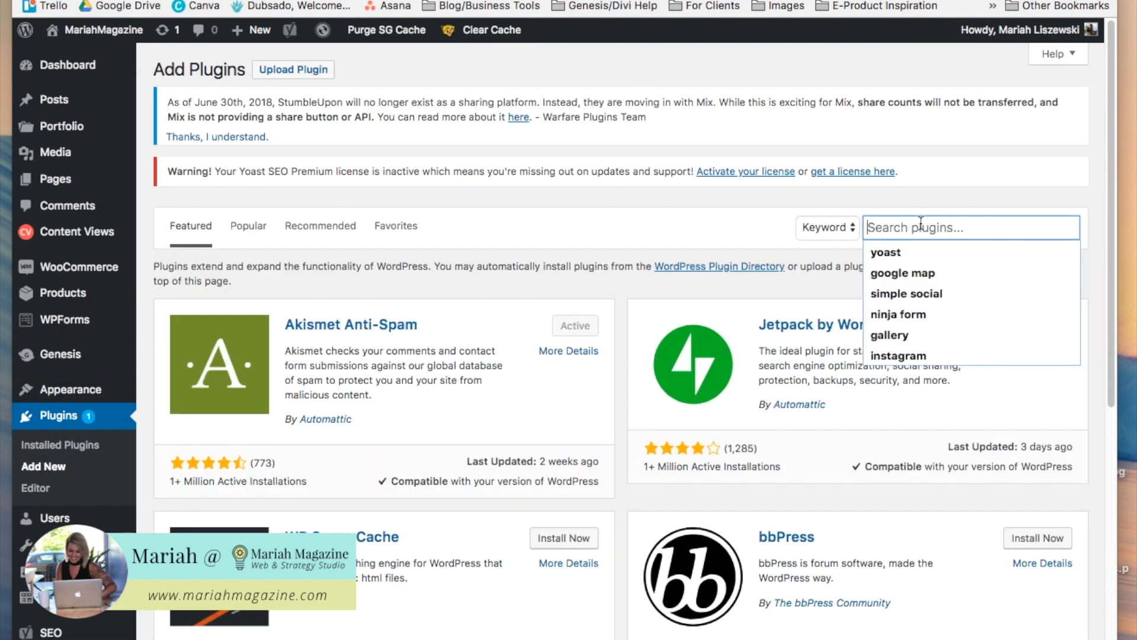
text(widget)
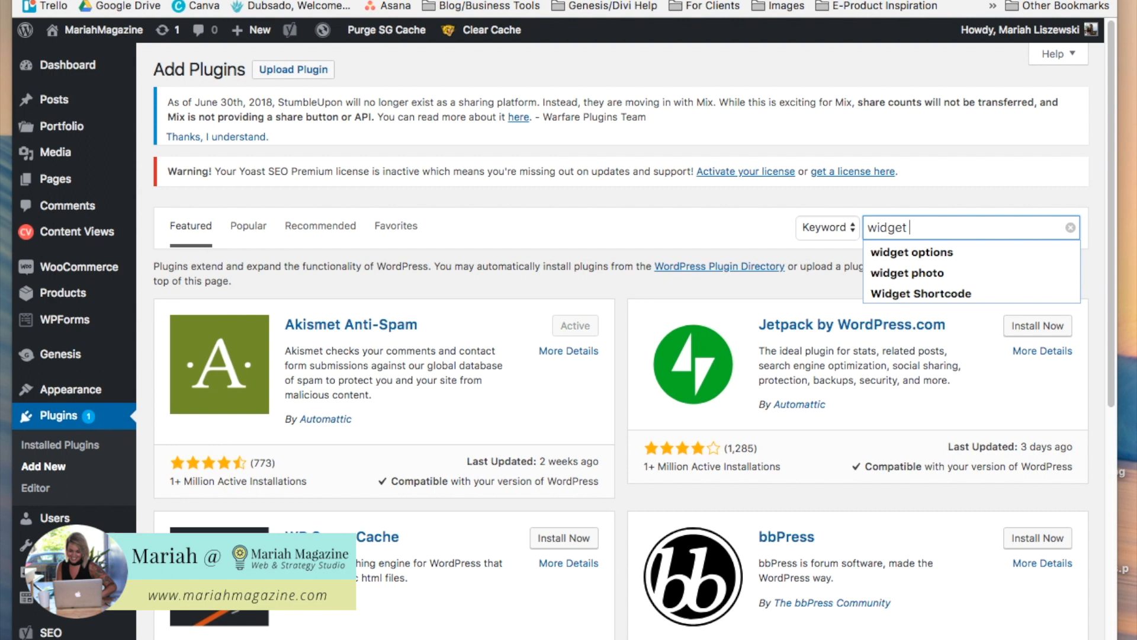
click(918, 294)
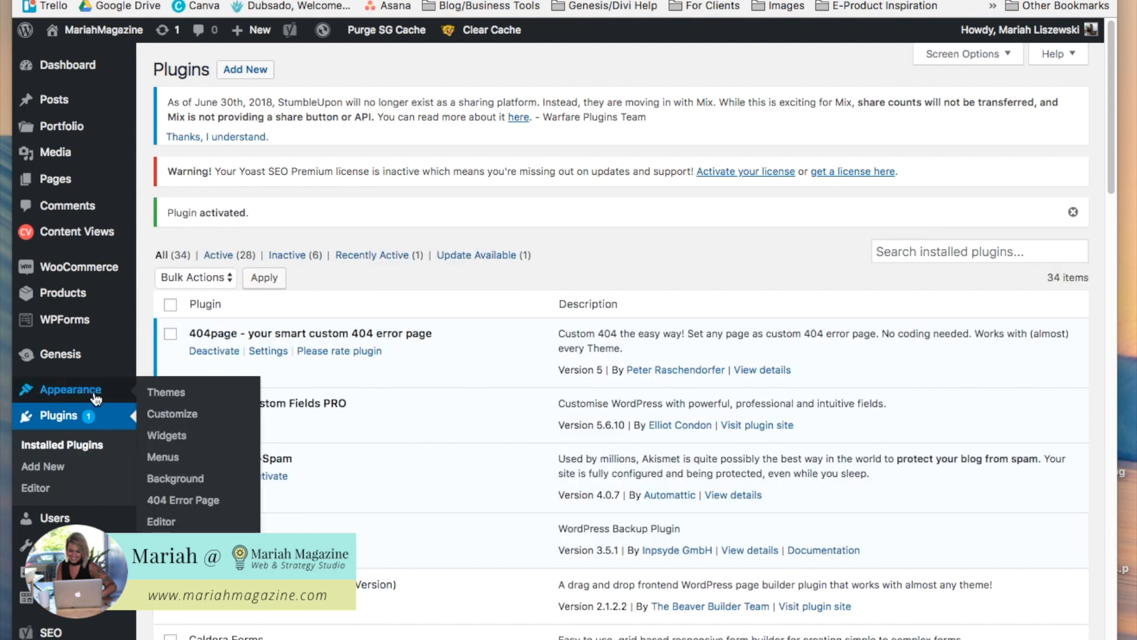
mouse_move(165, 392)
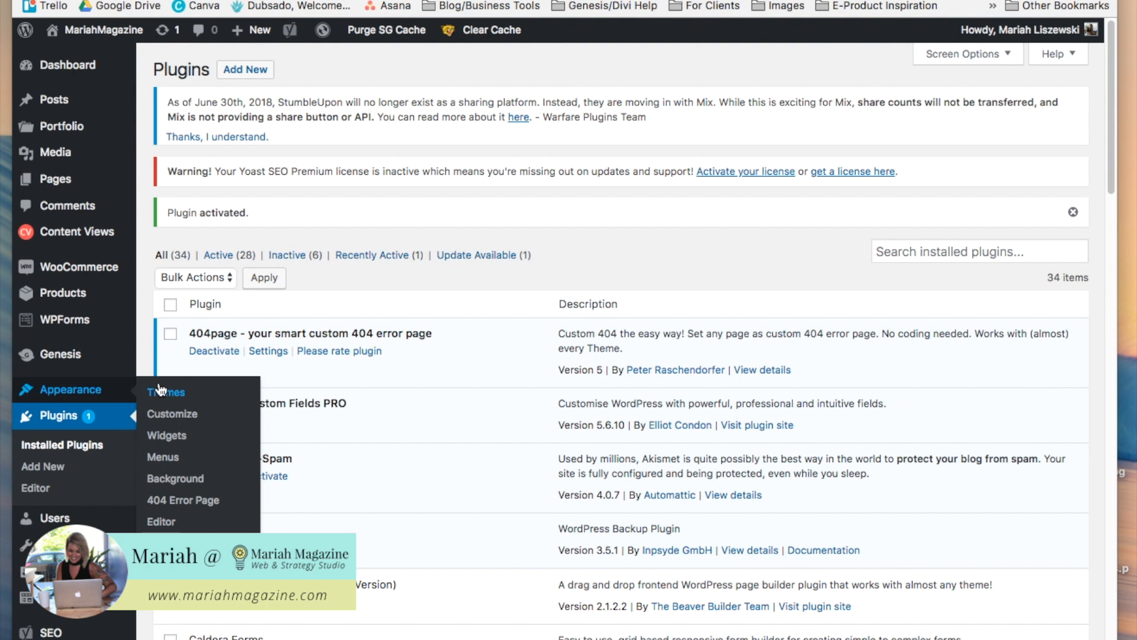
mouse_move(168, 442)
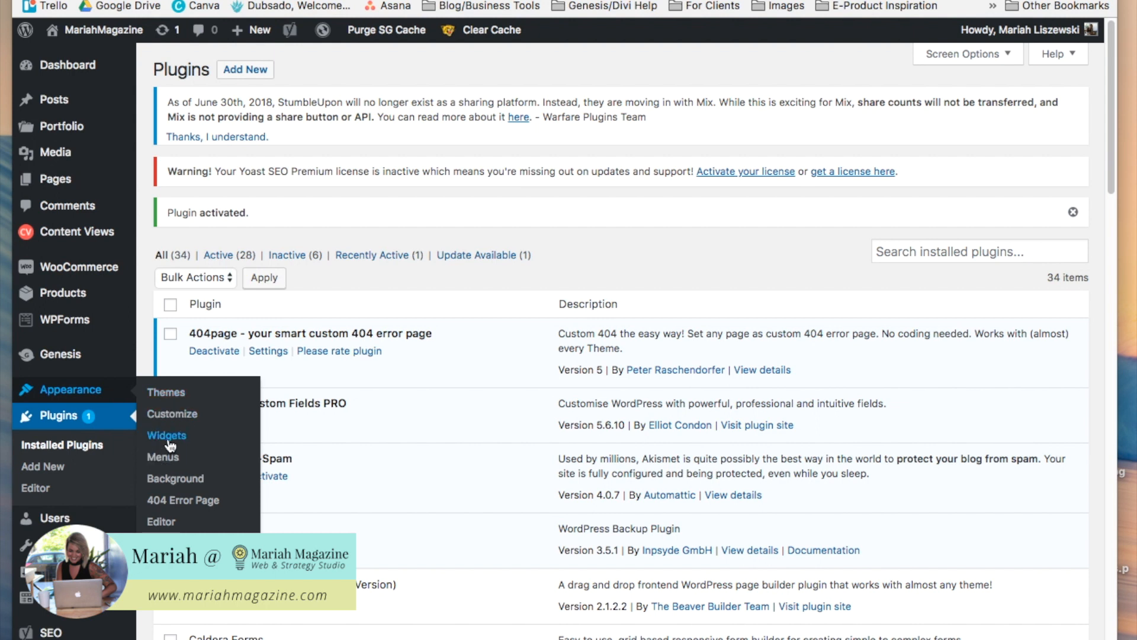
Step: Open the Widgets screen to confirm the new Widget Shortcode area exists
click(166, 435)
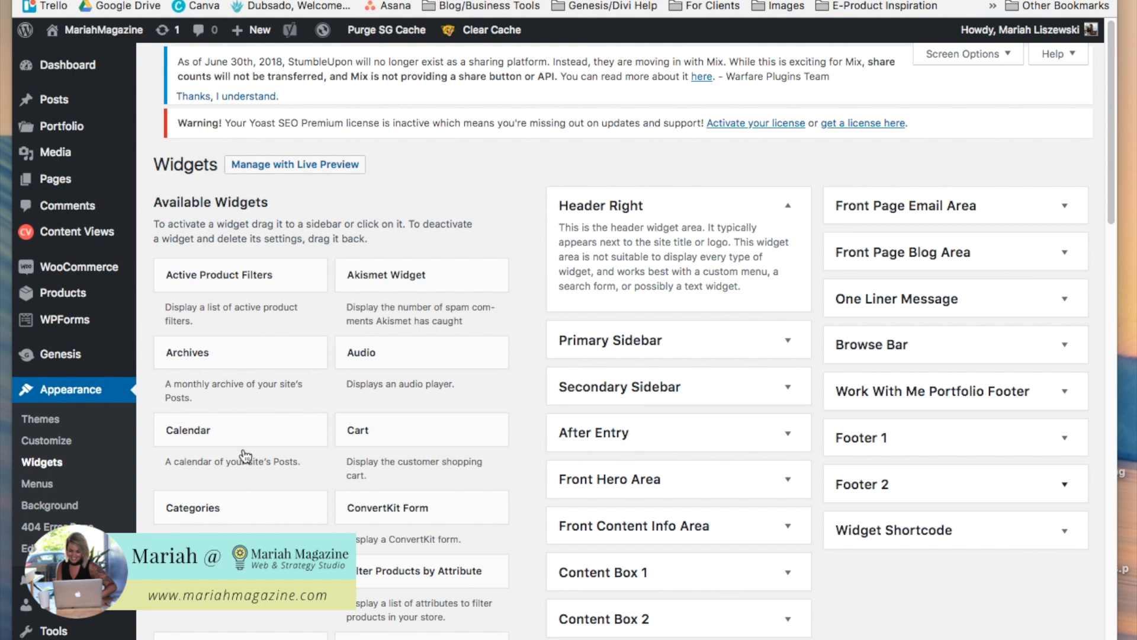
mouse_move(1053, 537)
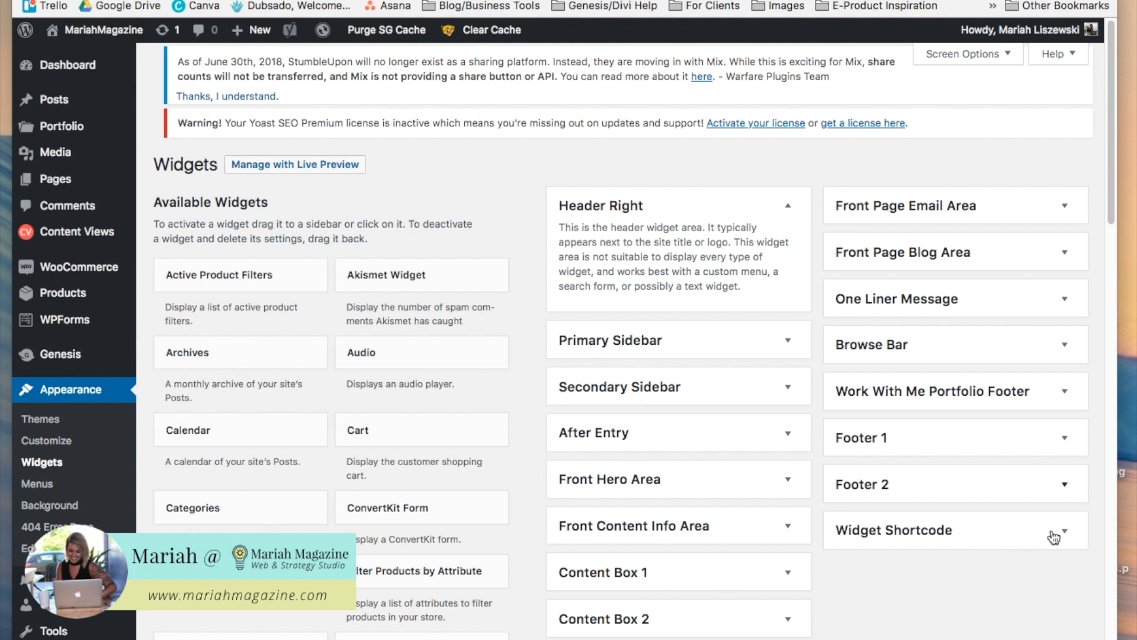
mouse_move(1051, 566)
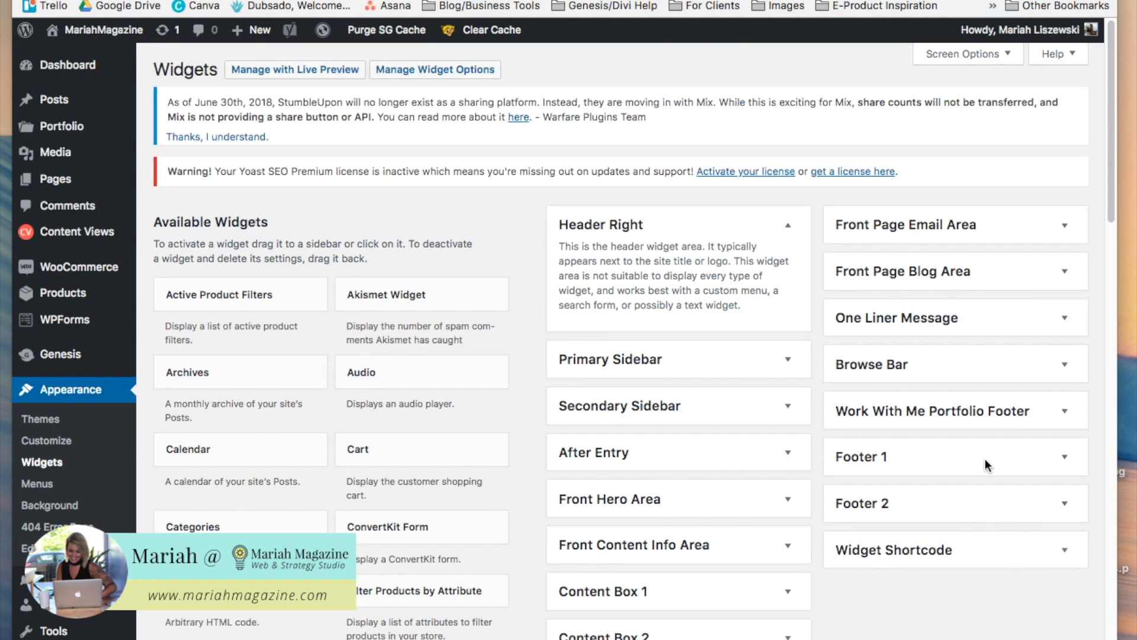
mouse_move(1019, 610)
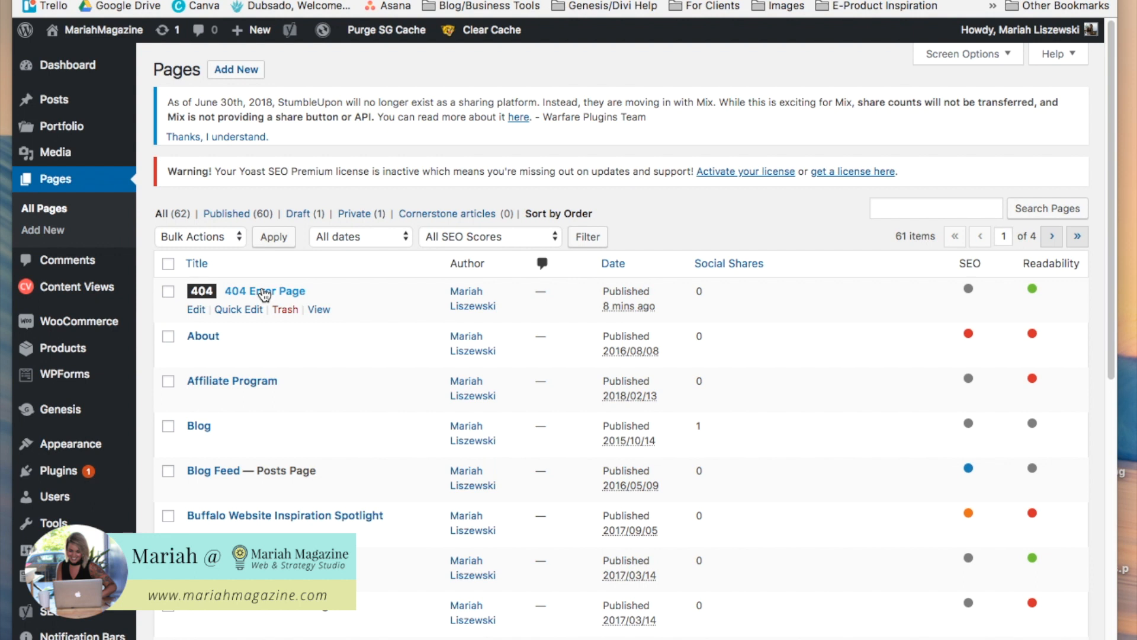
mouse_move(196, 310)
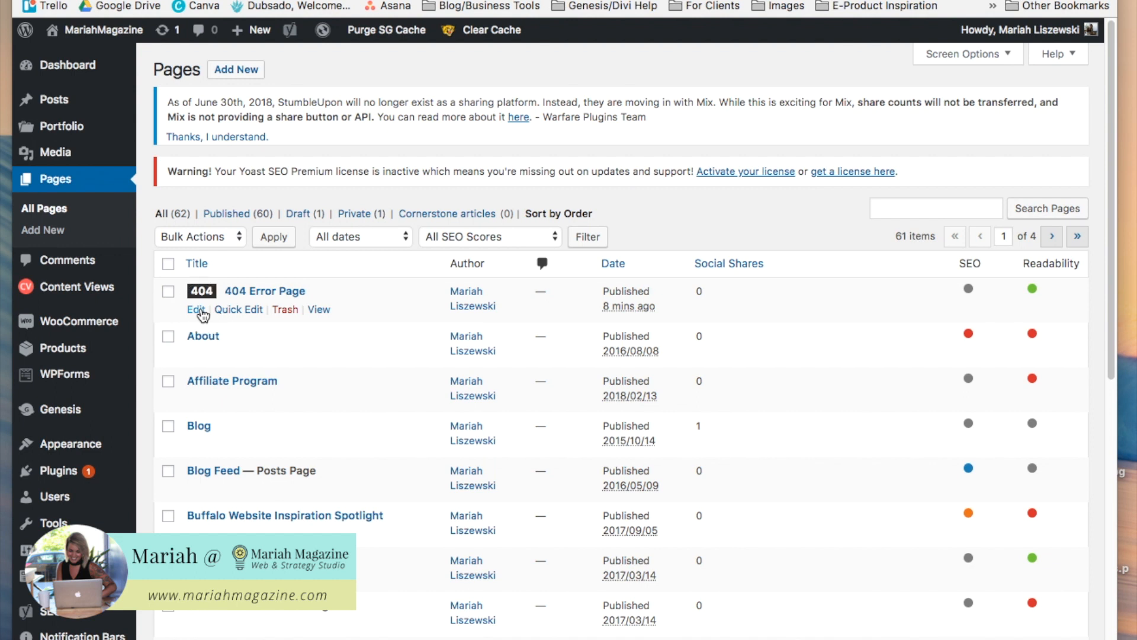
Step: Edit the published 404 Error Page and scroll down to its content
click(193, 310)
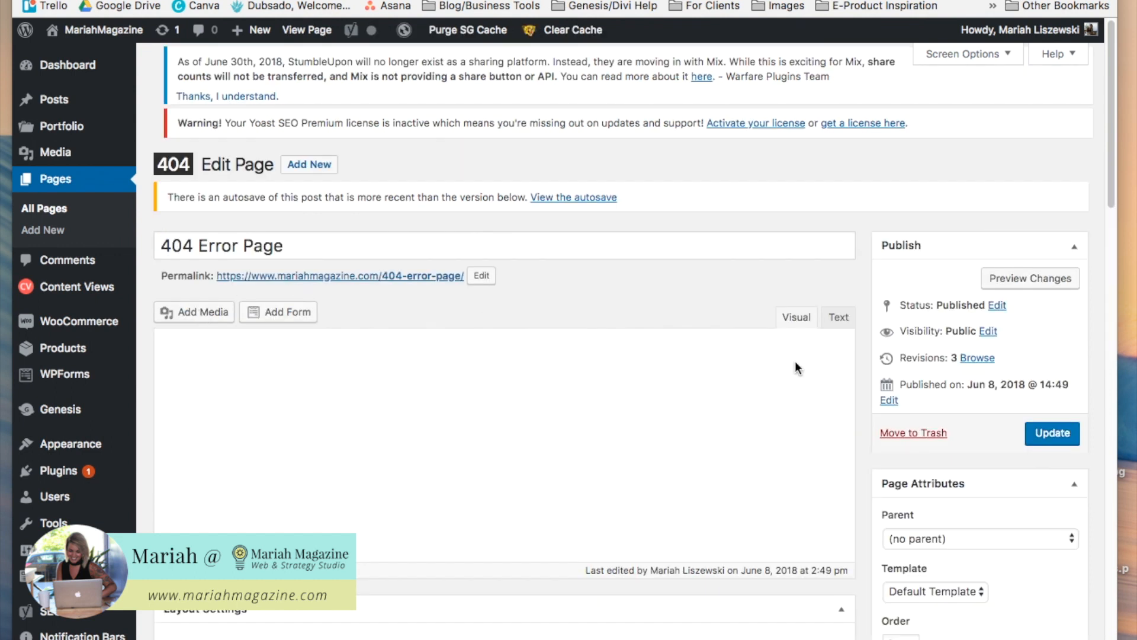
scroll(down, 3)
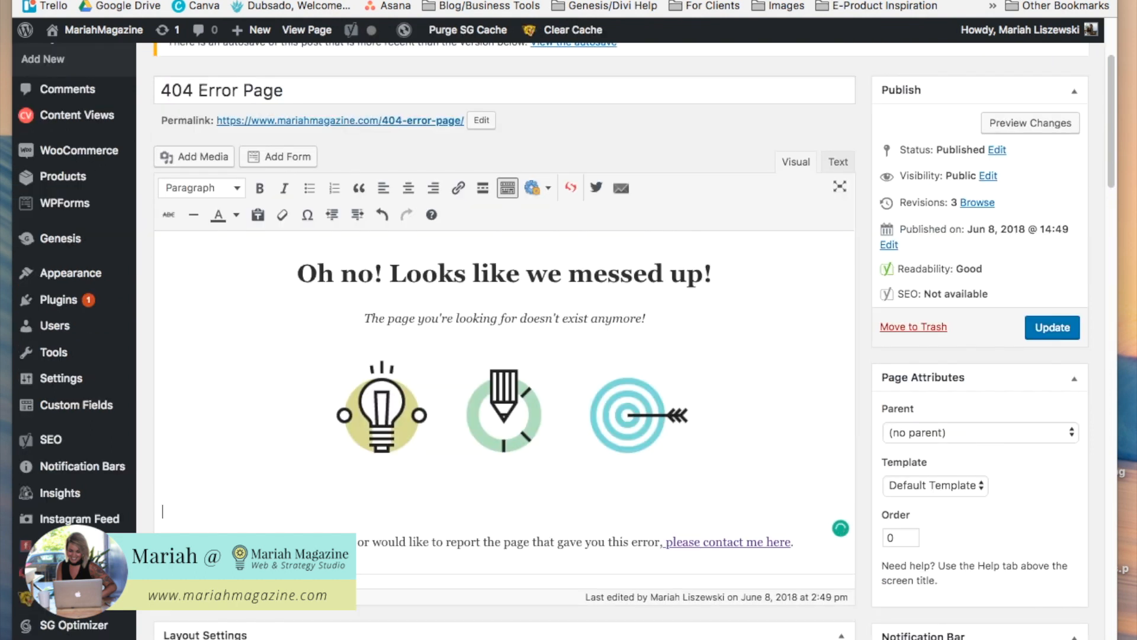